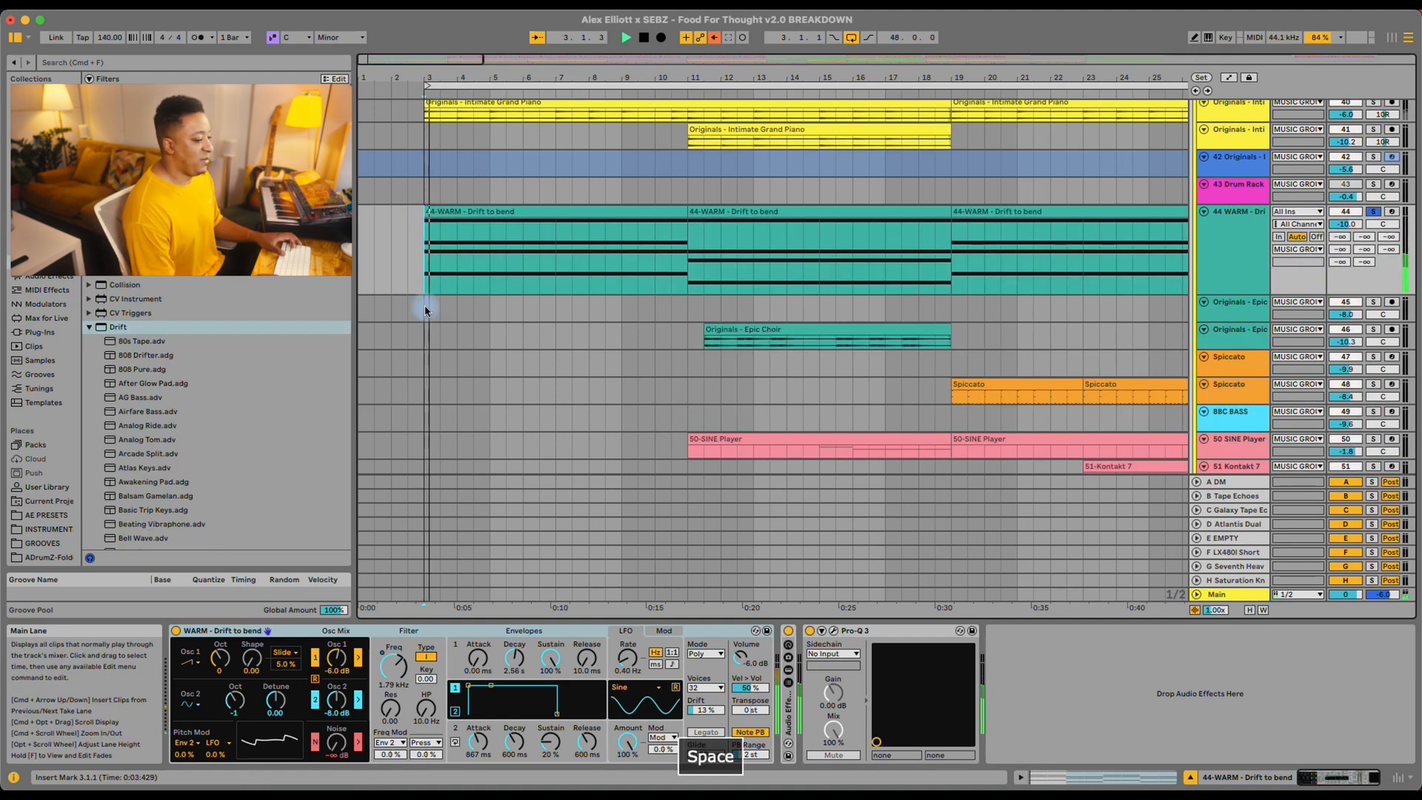
Play and stop the arrangement to audition the Drift pad section.
key(space)
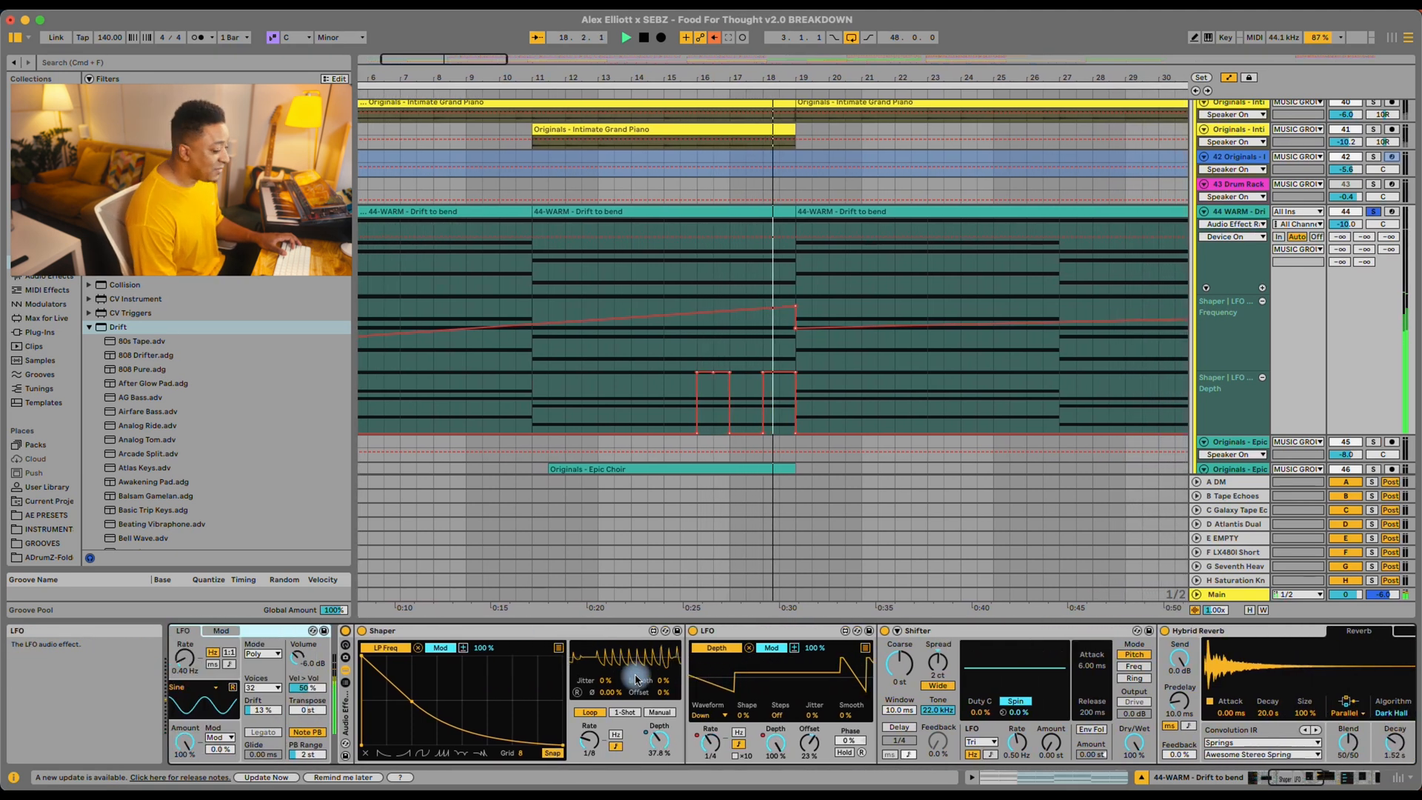
key(space)
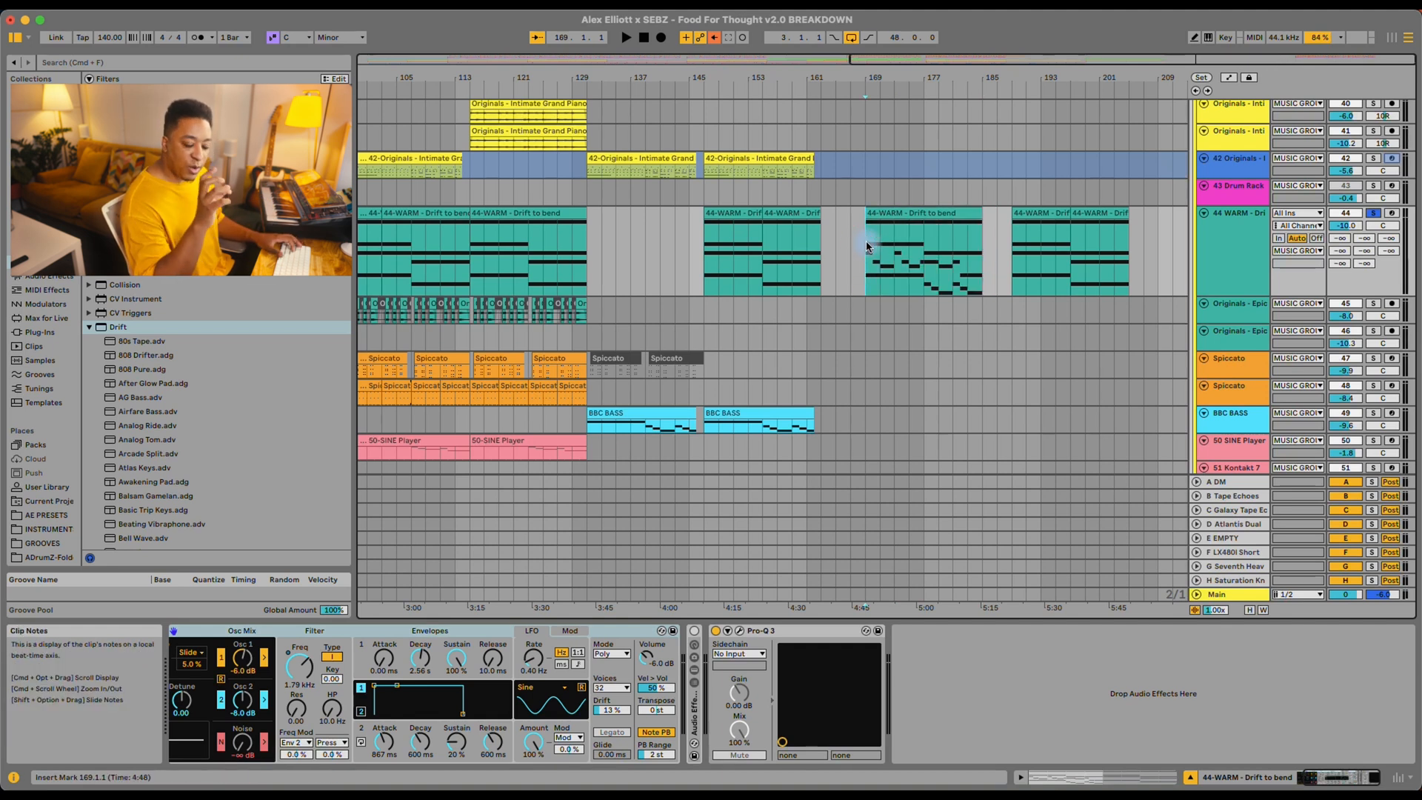
key(space)
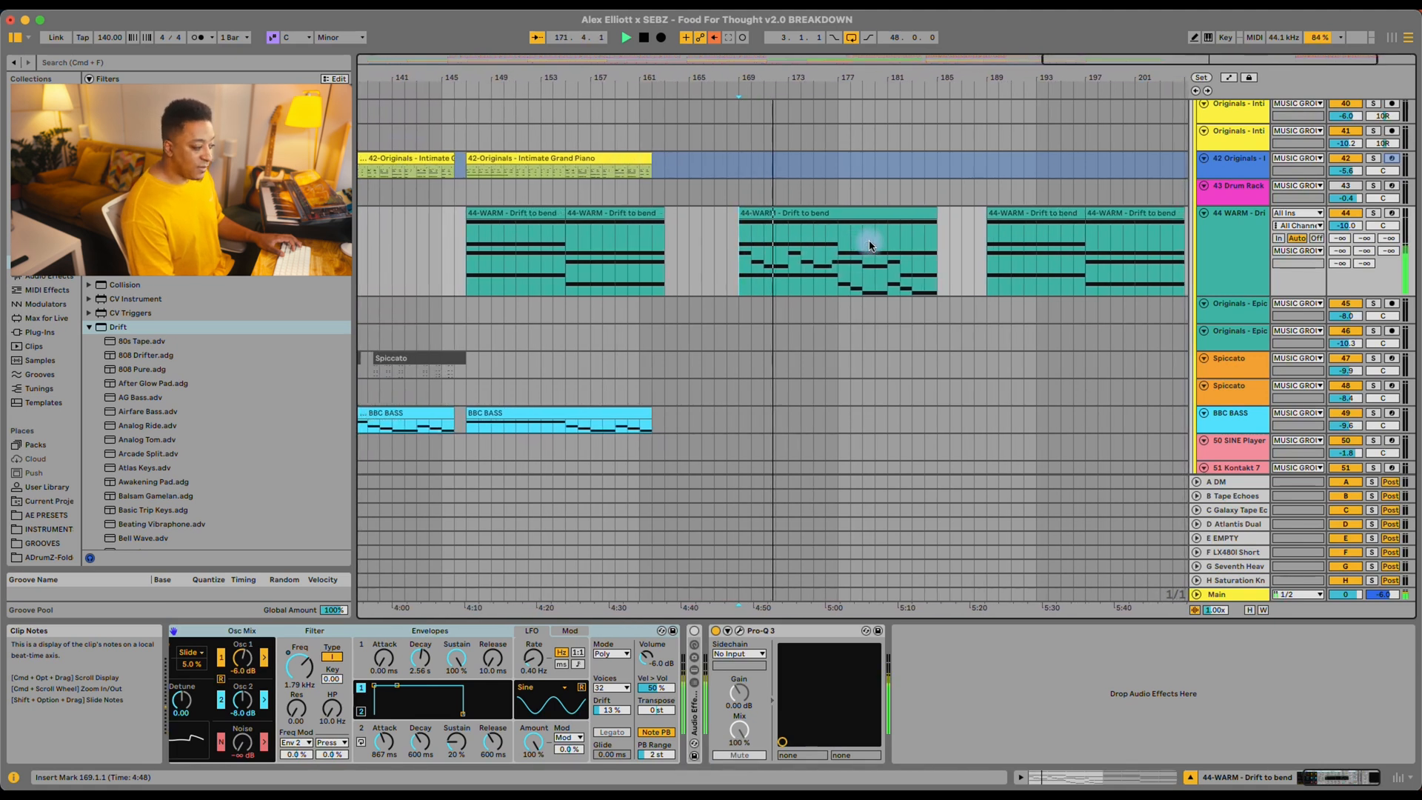
key(space)
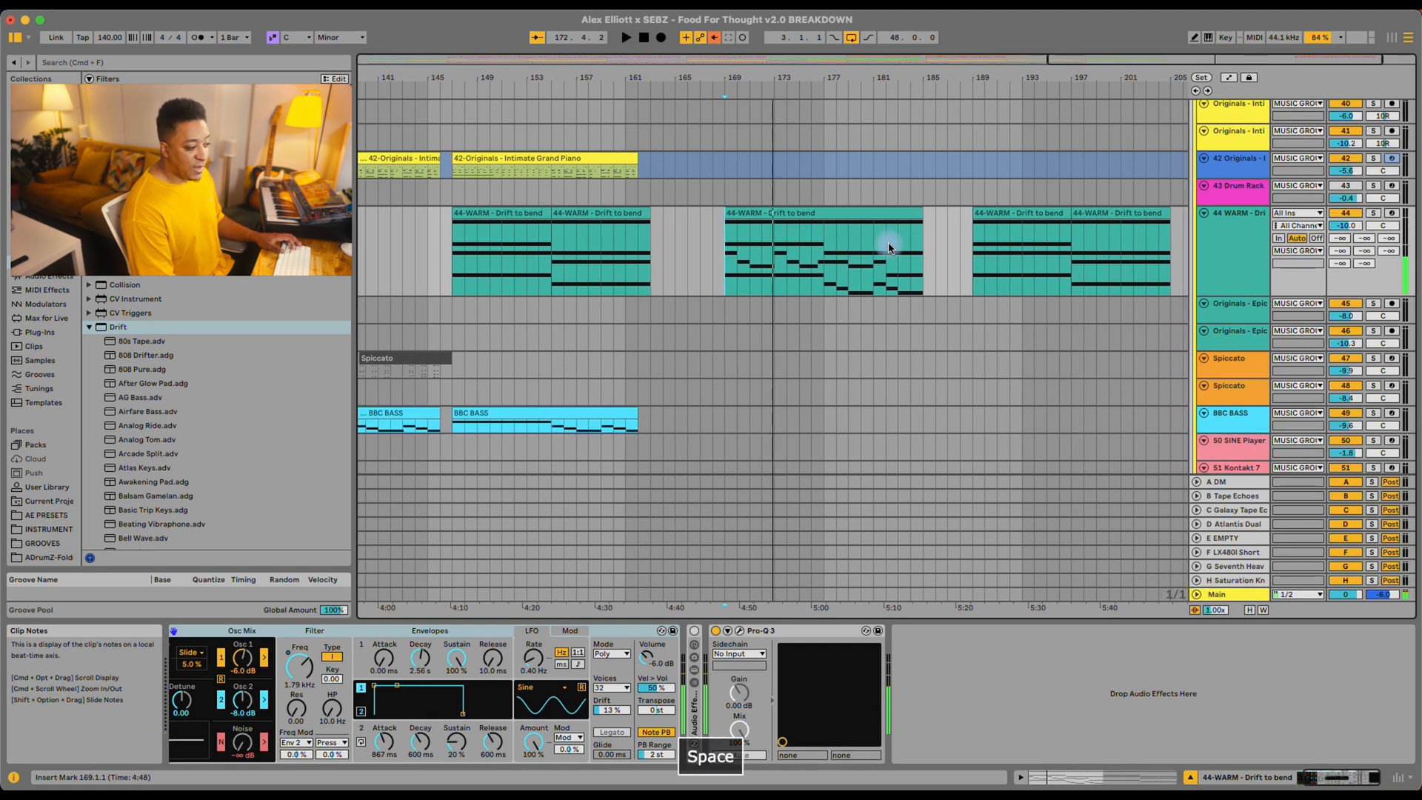
key(space)
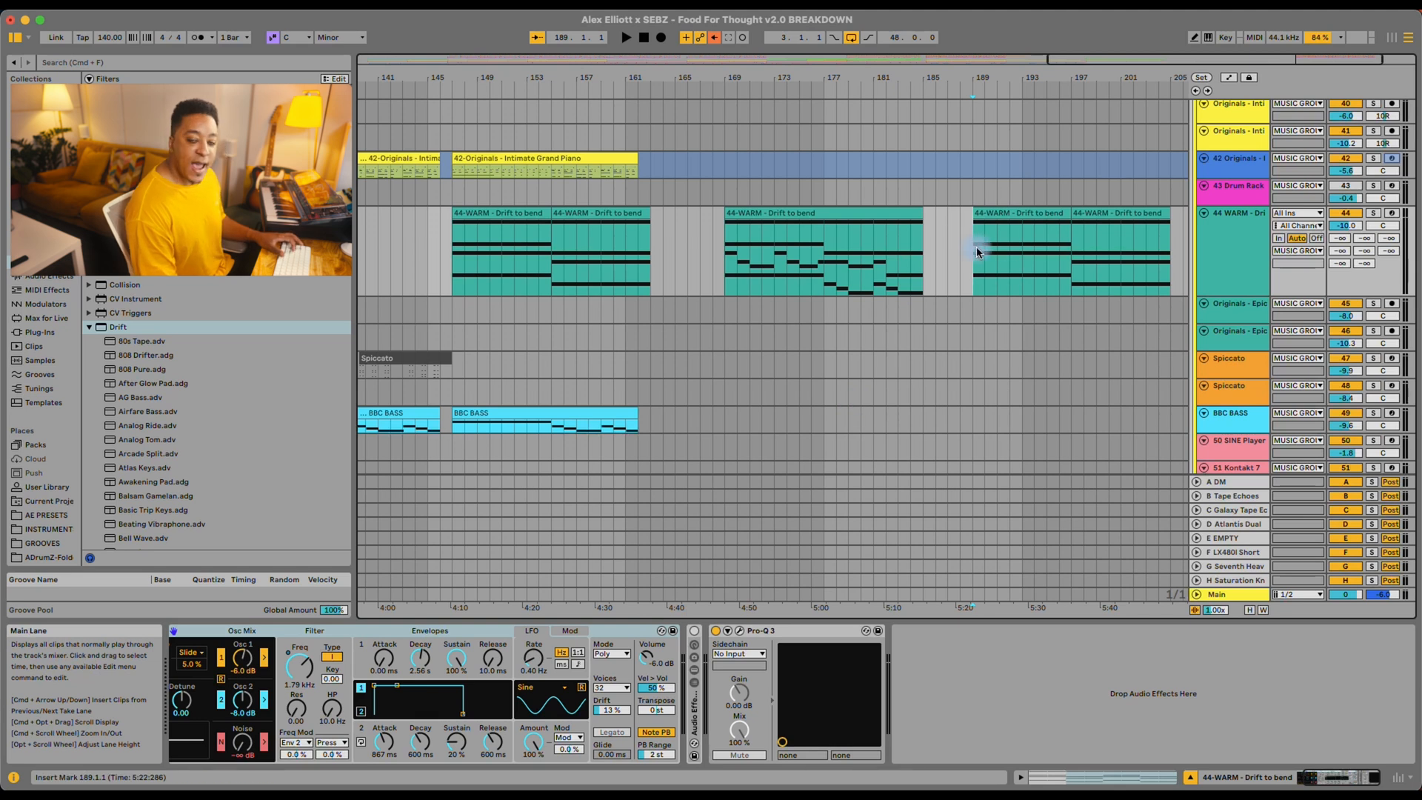
key(space)
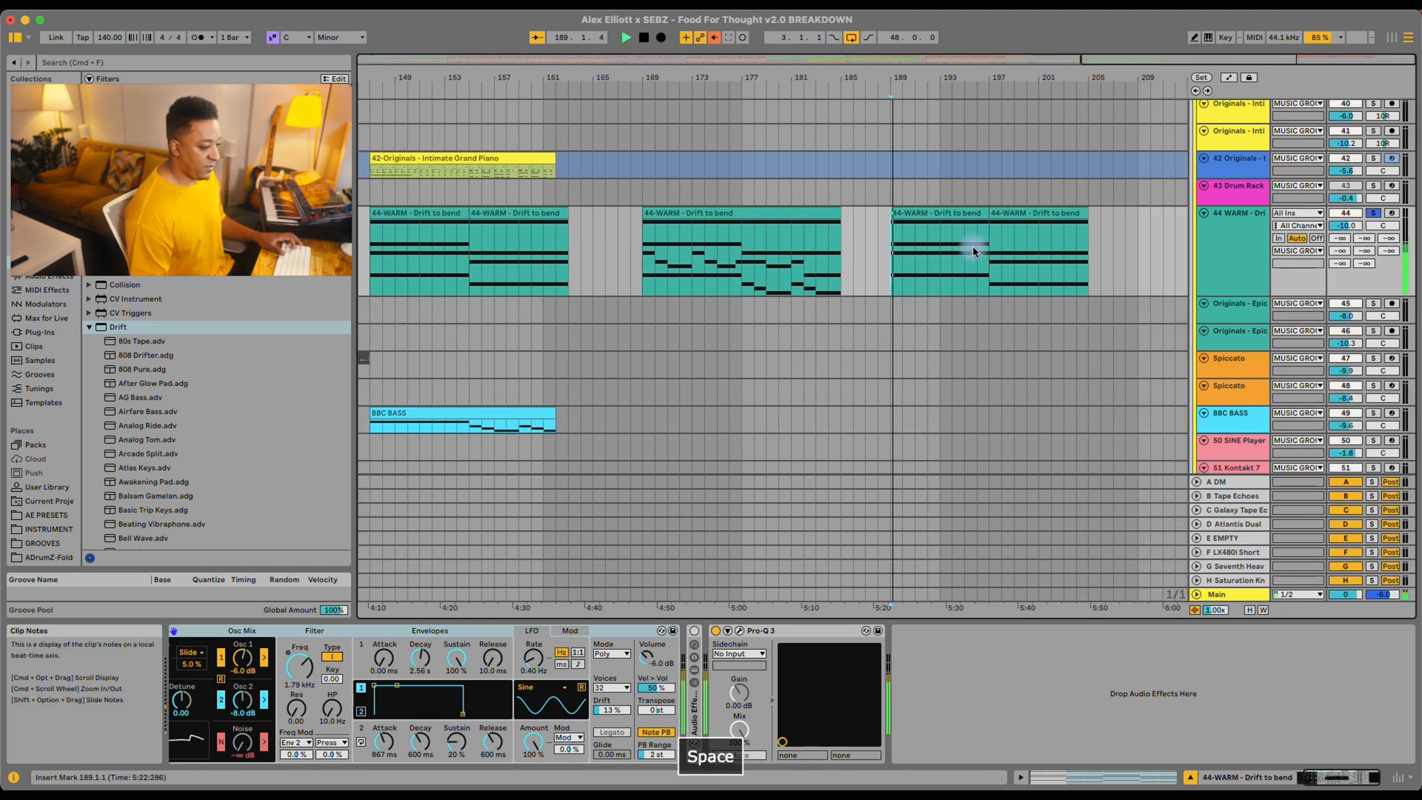
key(space)
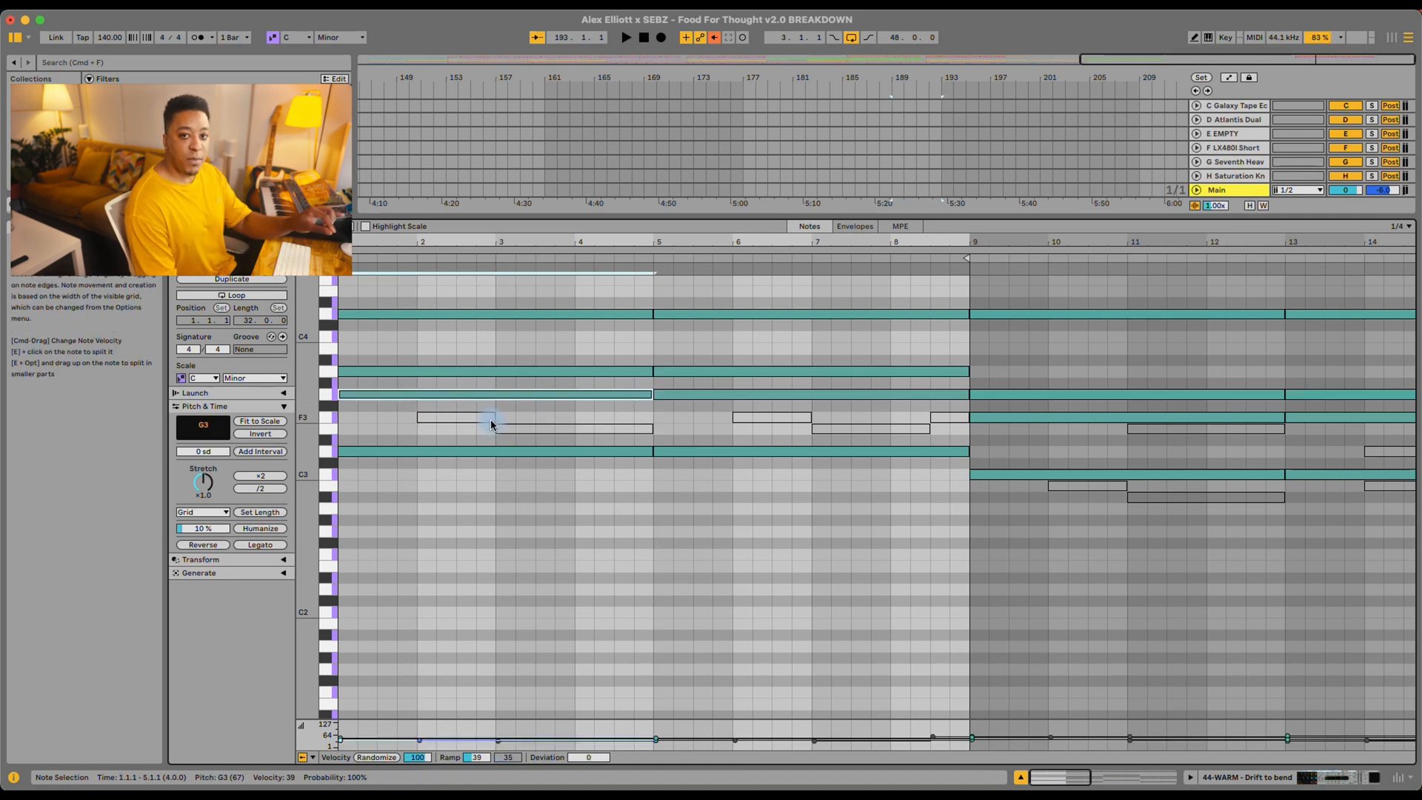
Select the G3 and F3 notes in the pad clip's chord.
click(453, 417)
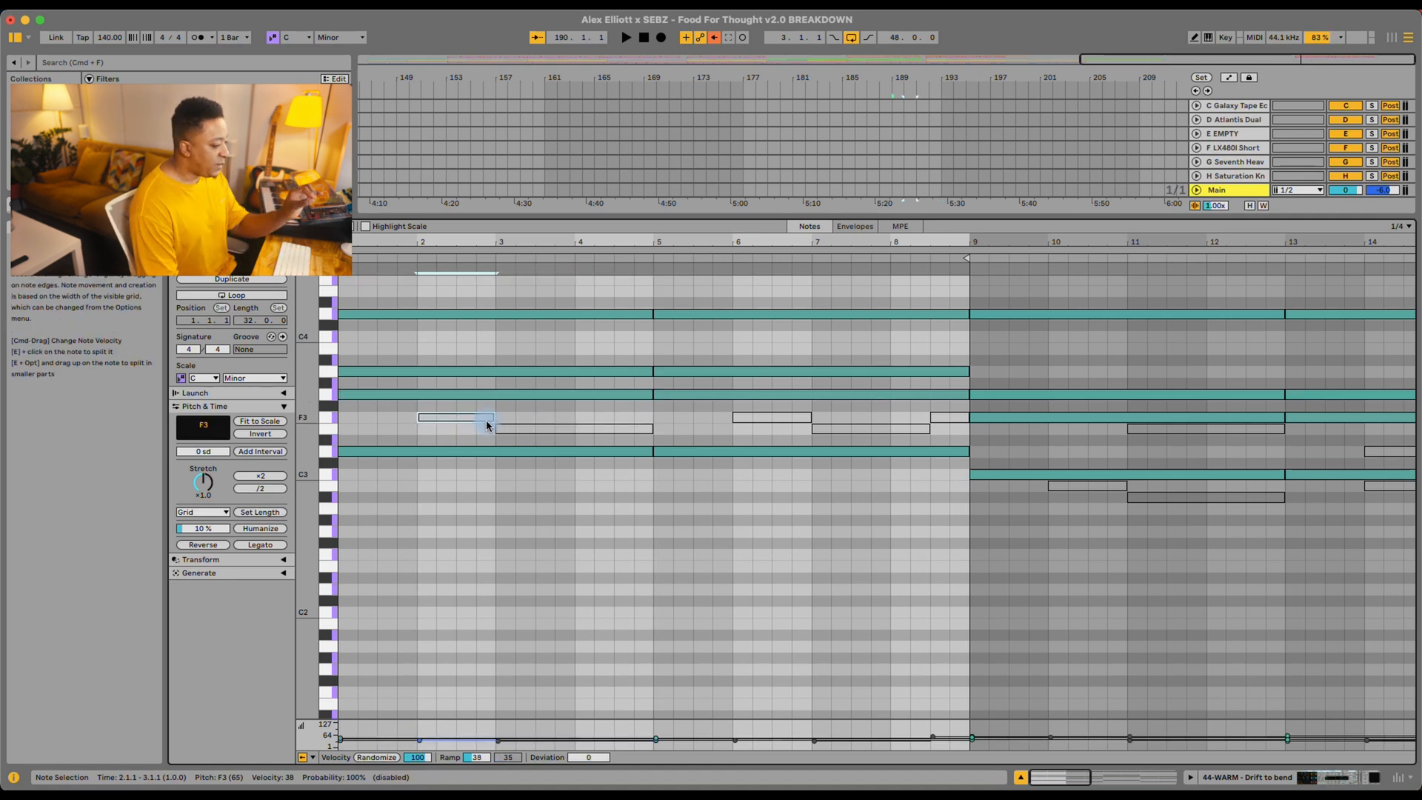
click(899, 225)
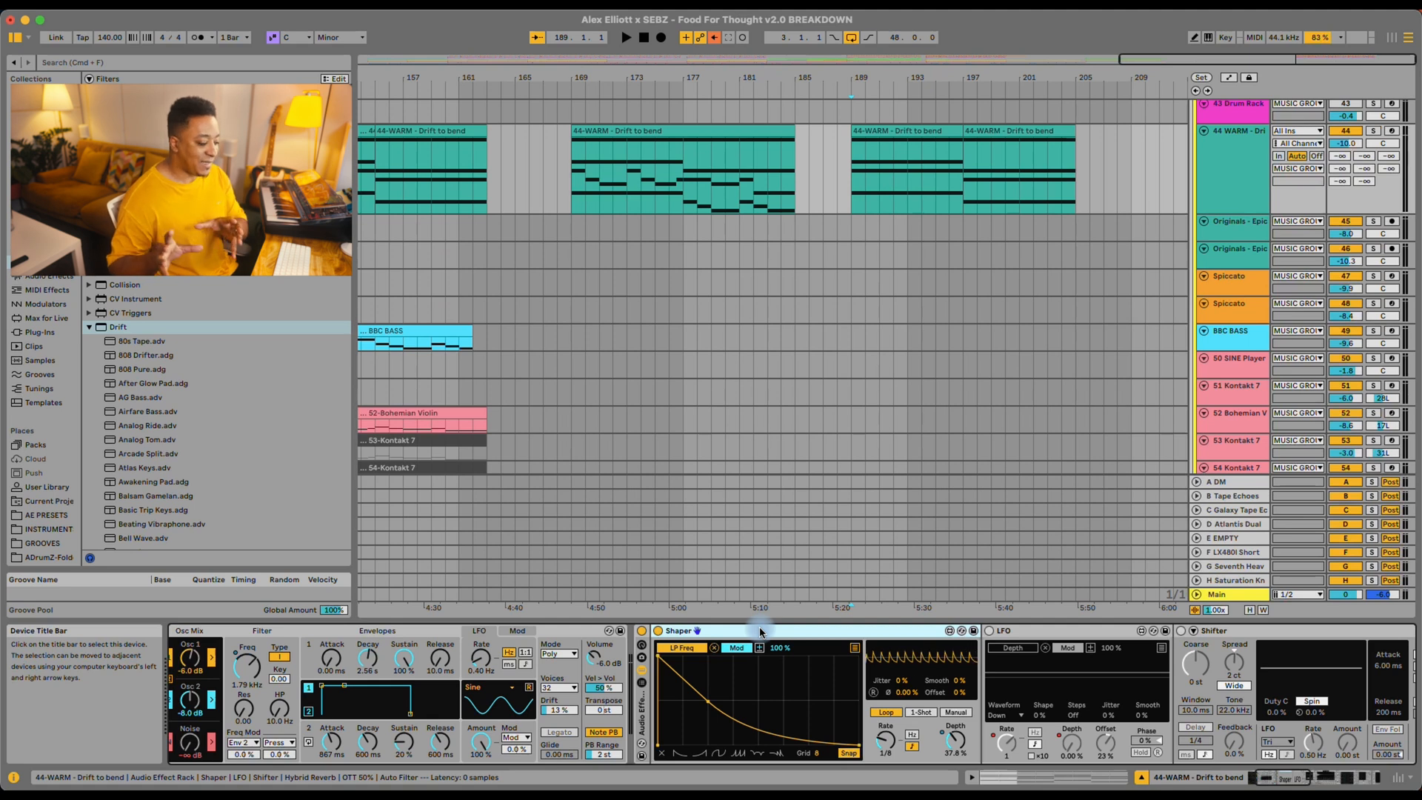
Focus the Shaper device on the LP Freq mapping and undo the depth change.
click(678, 631)
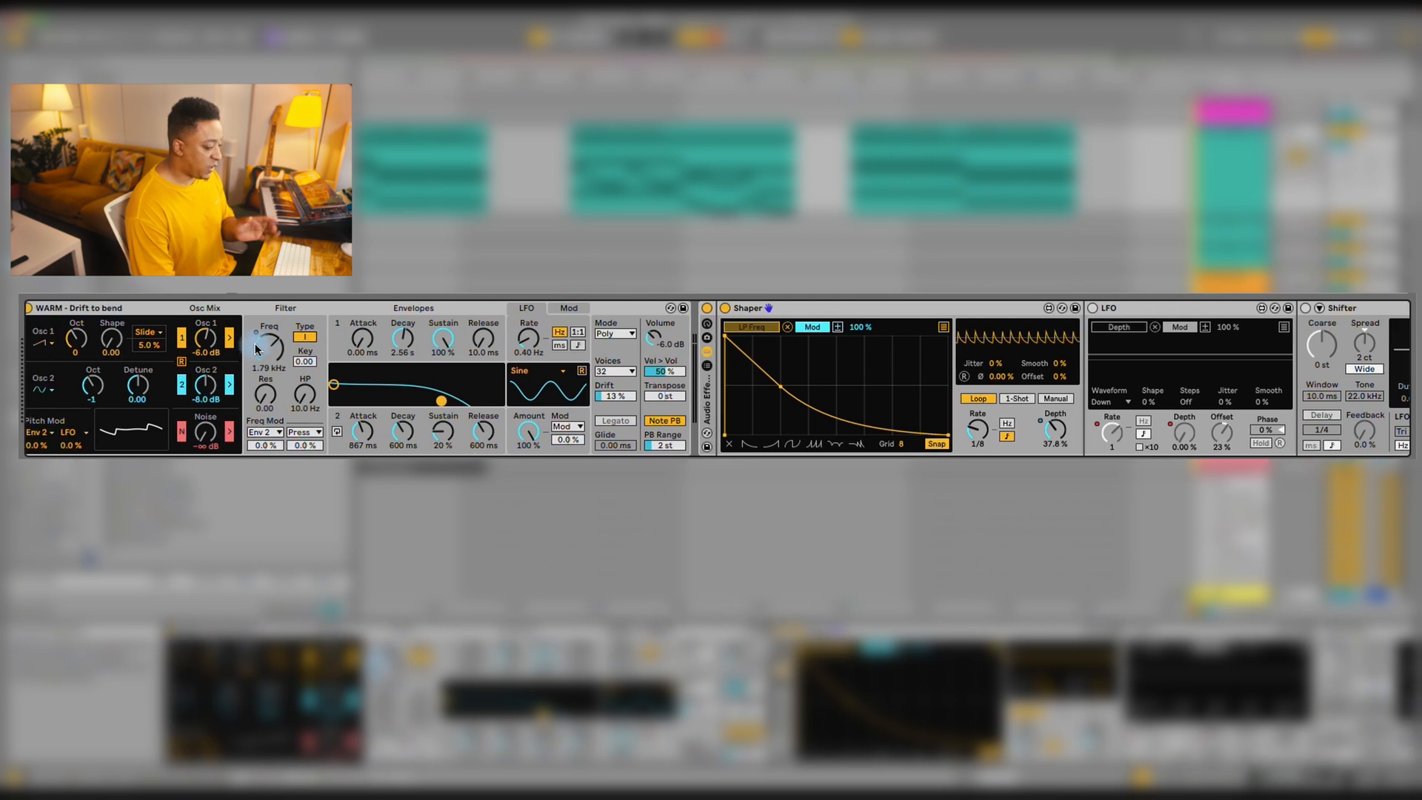
mouse_move(888, 403)
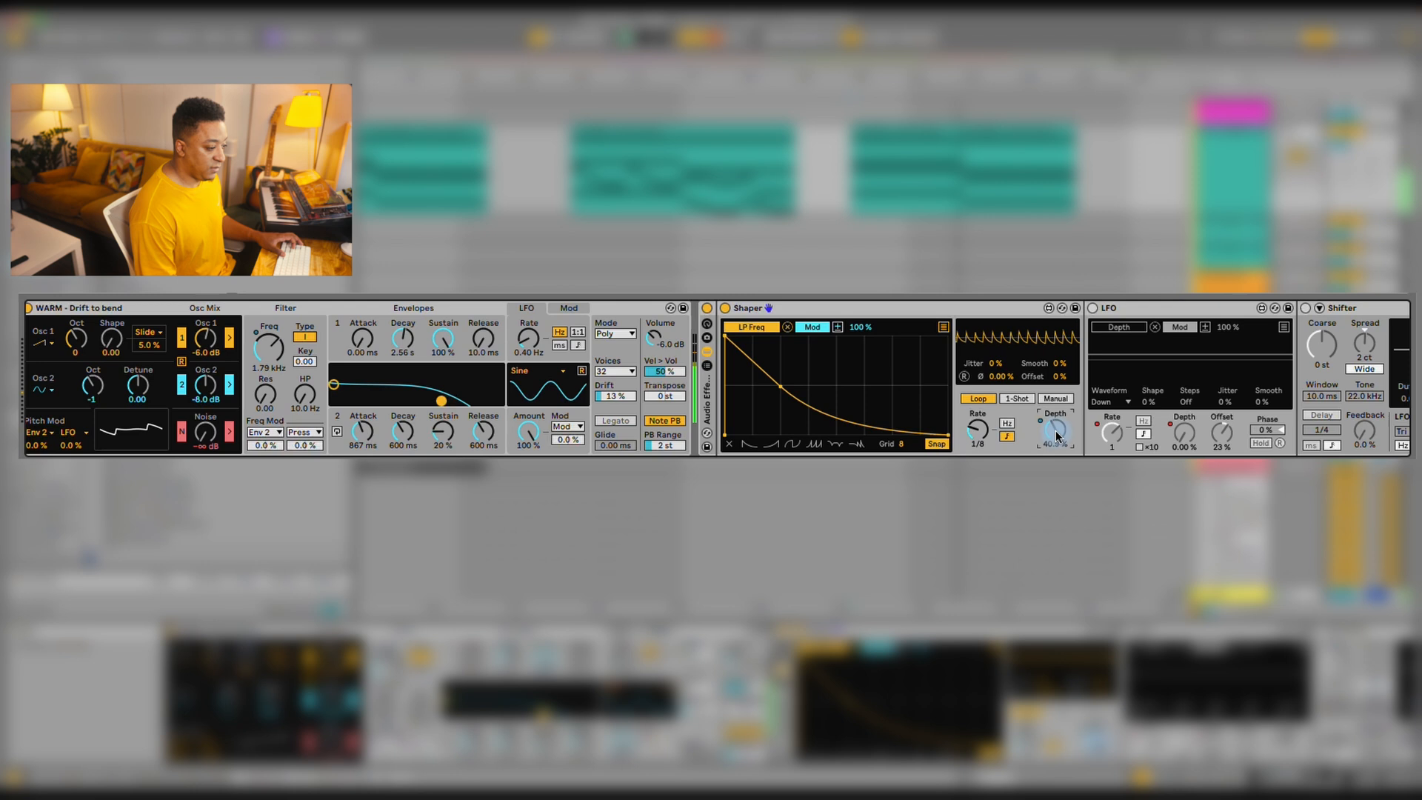
key(cmd+z)
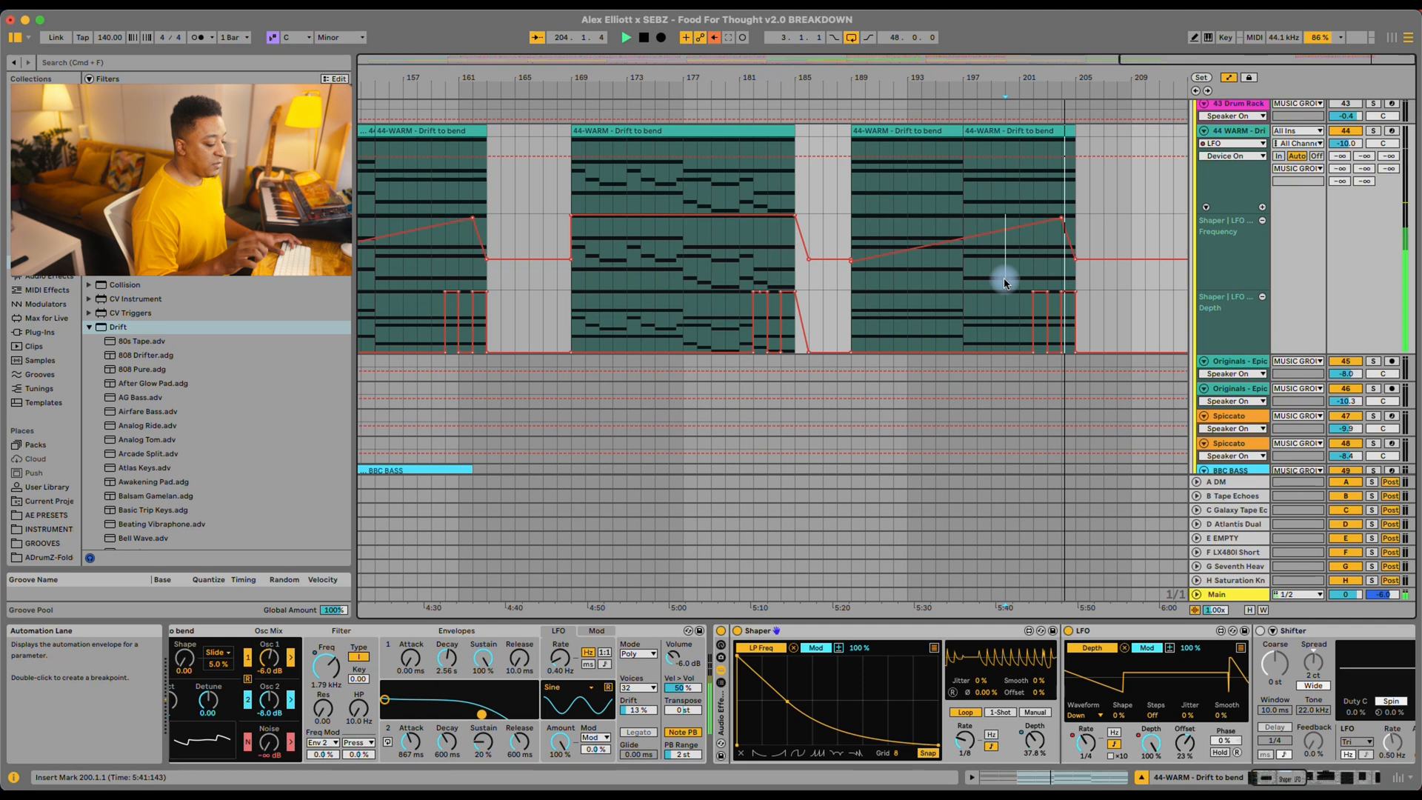
Audition the automated section and change the Rate of the LFO mapped to Depth.
key(space)
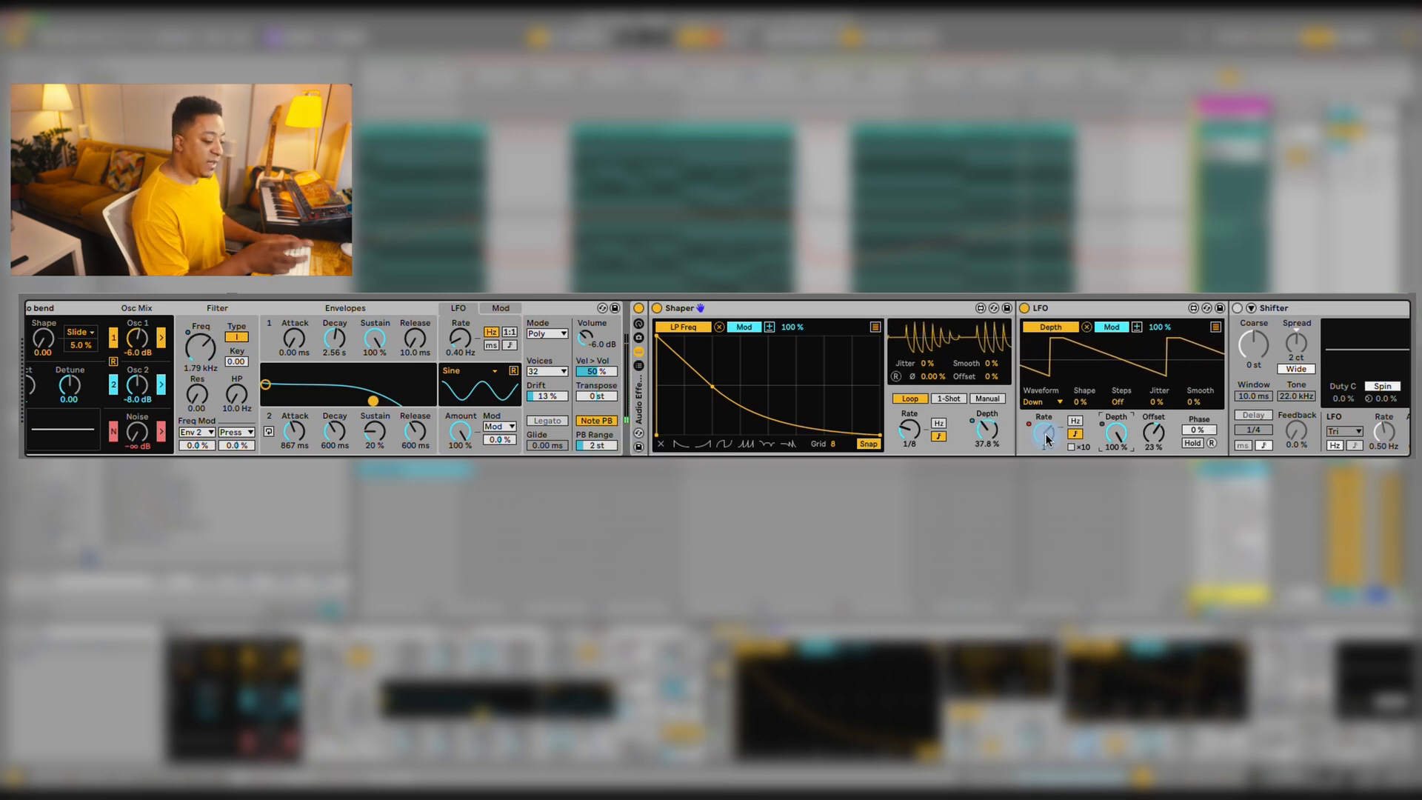
click(1075, 422)
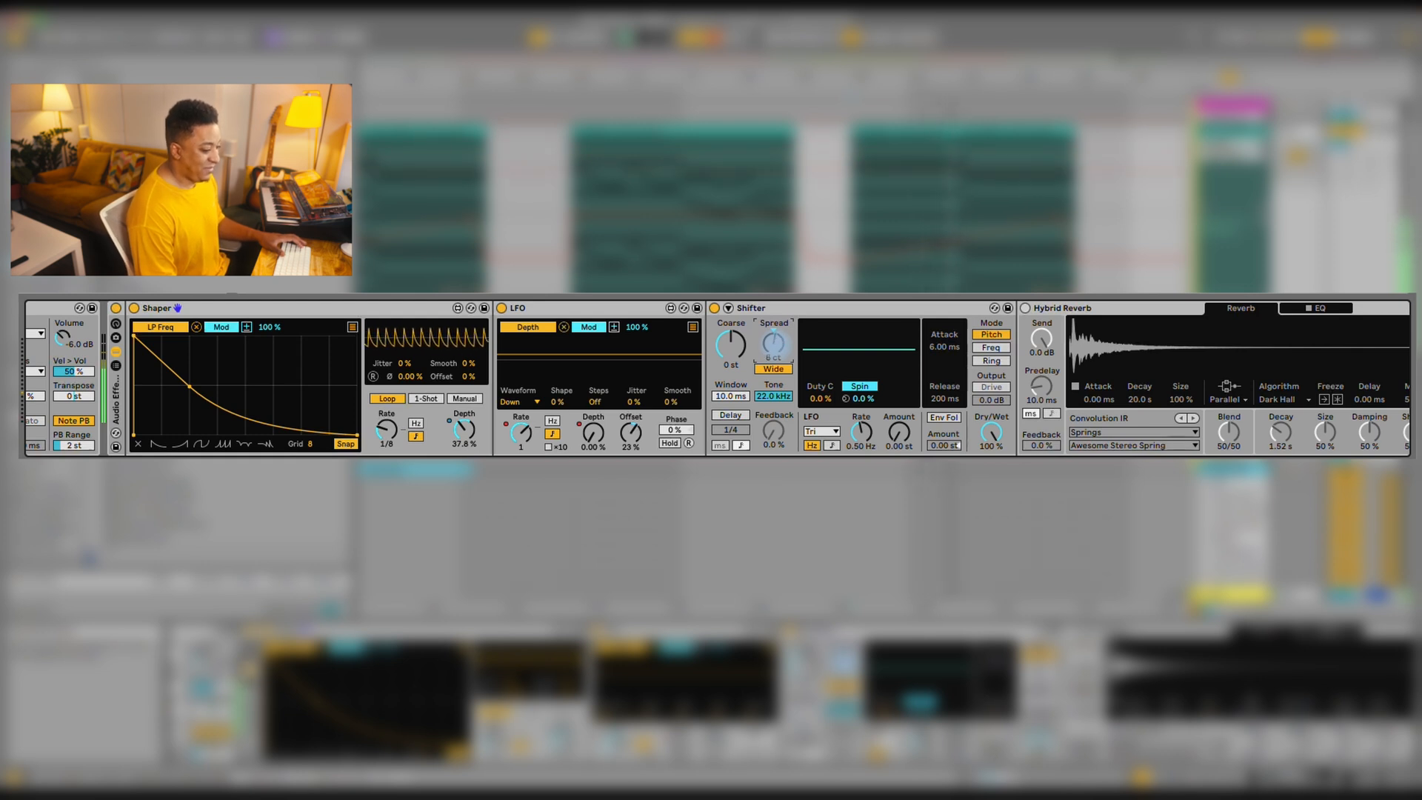
Toggle playback while viewing the Shifter and Springs Hybrid Reverb settings.
key(space)
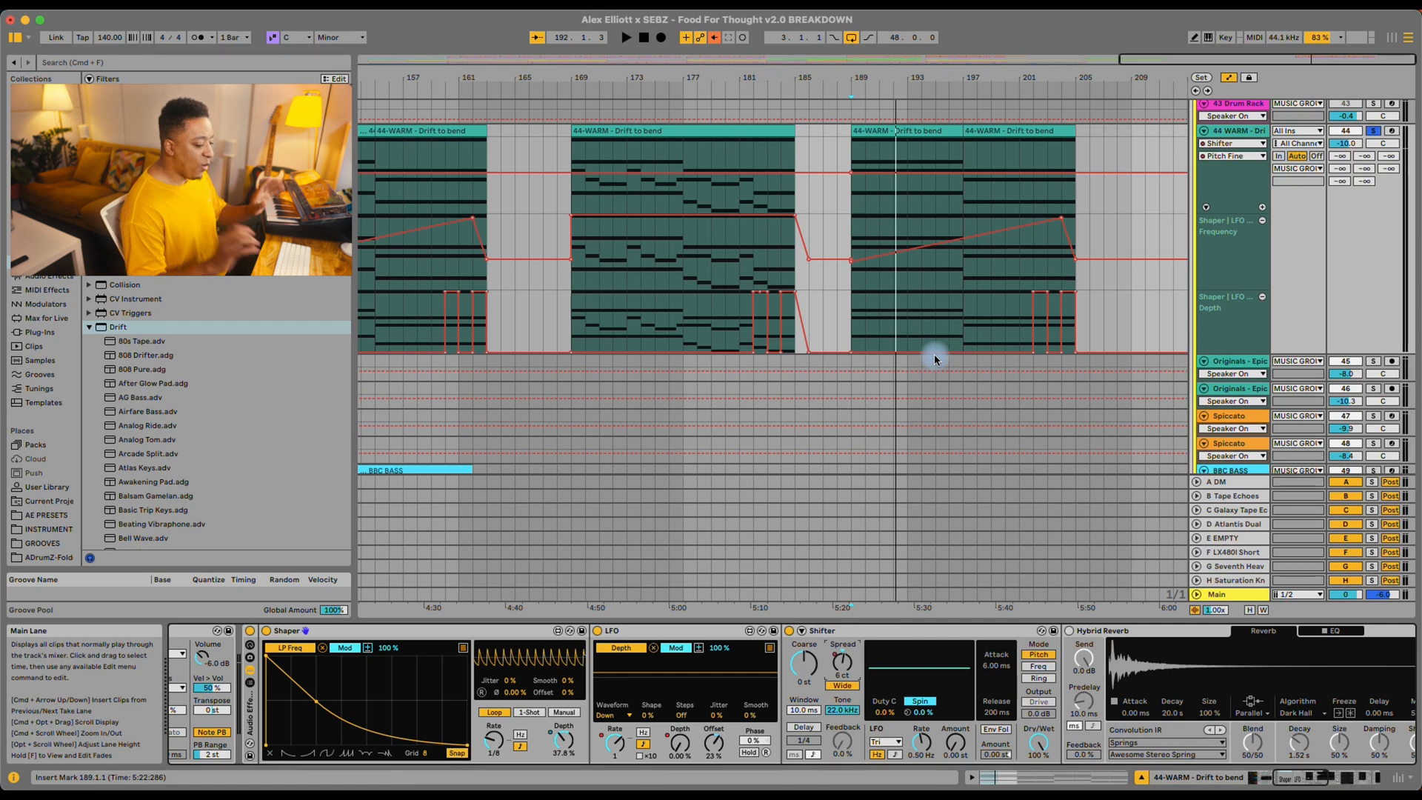
Undo the last edit, audition the pad, and place OTT after Hybrid Reverb.
key(cmd+z)
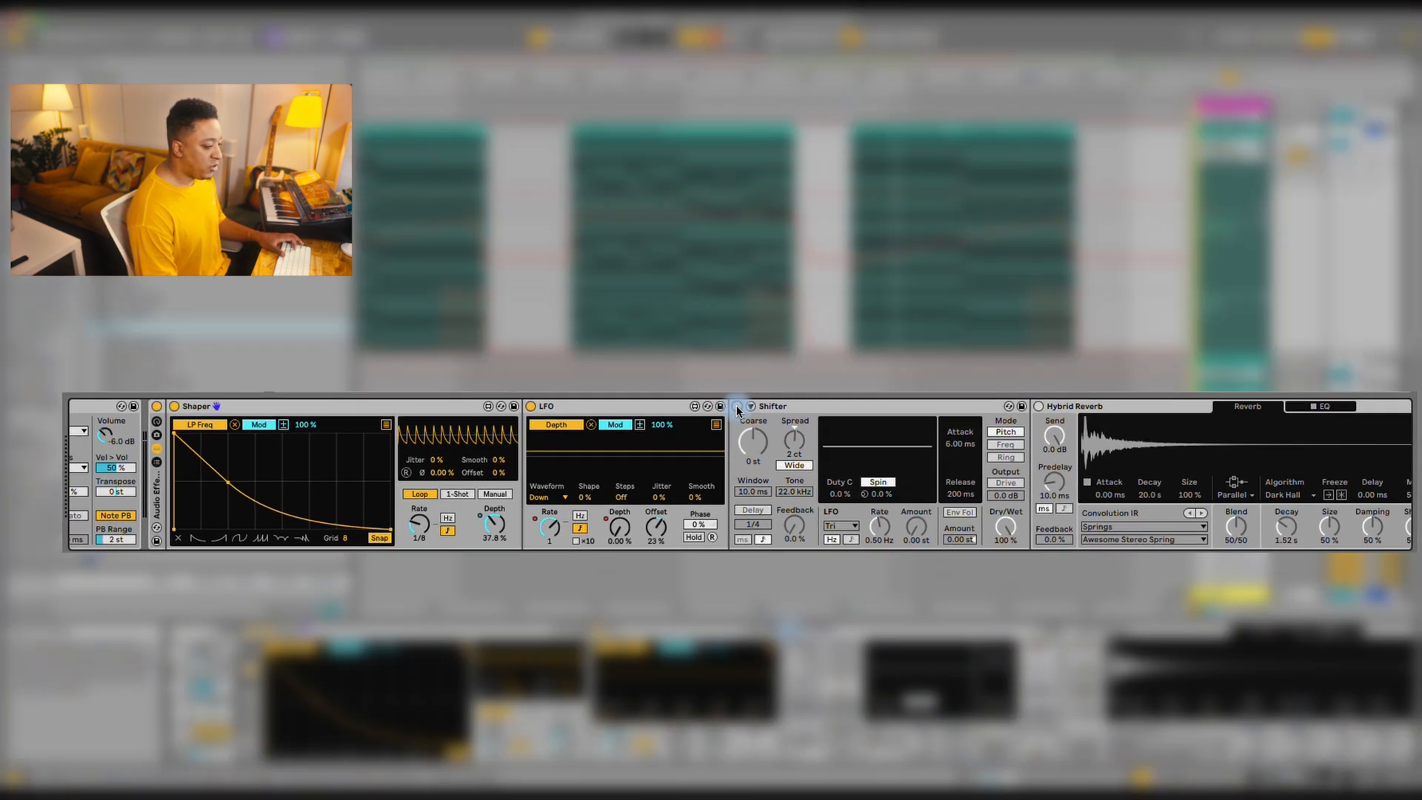
key(space)
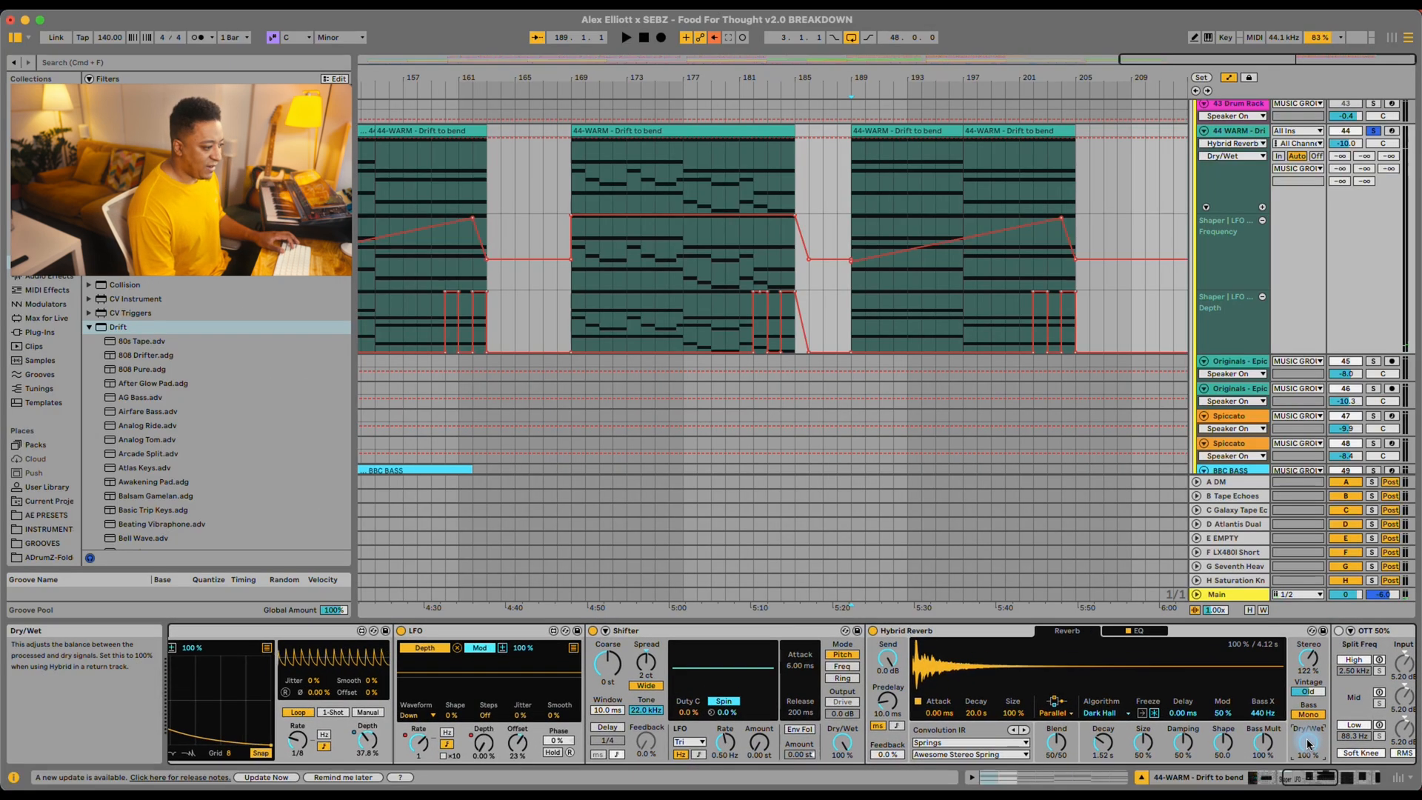
click(902, 226)
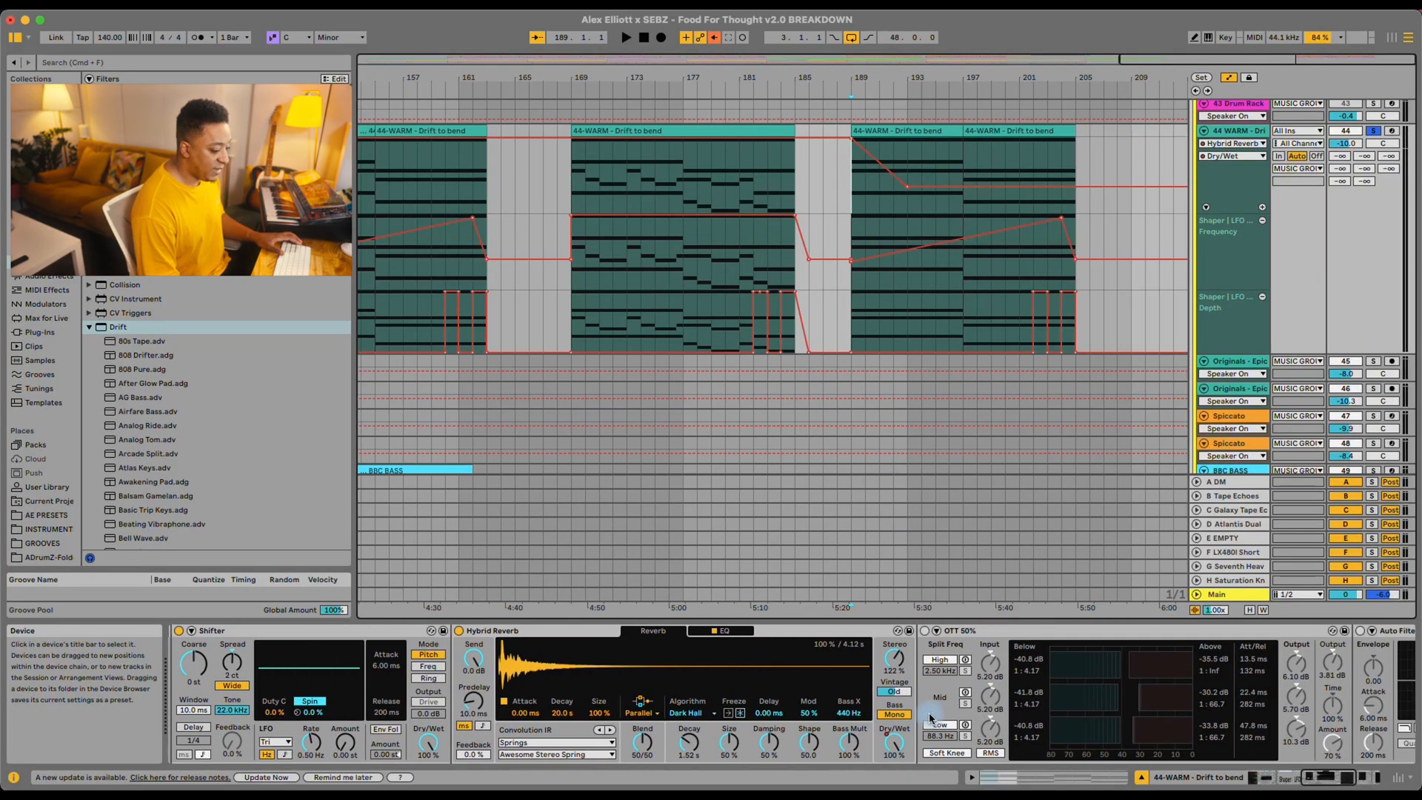
Audition briefly, undo the reverb dry/wet ramp, and start a whole-library browser search.
key(space)
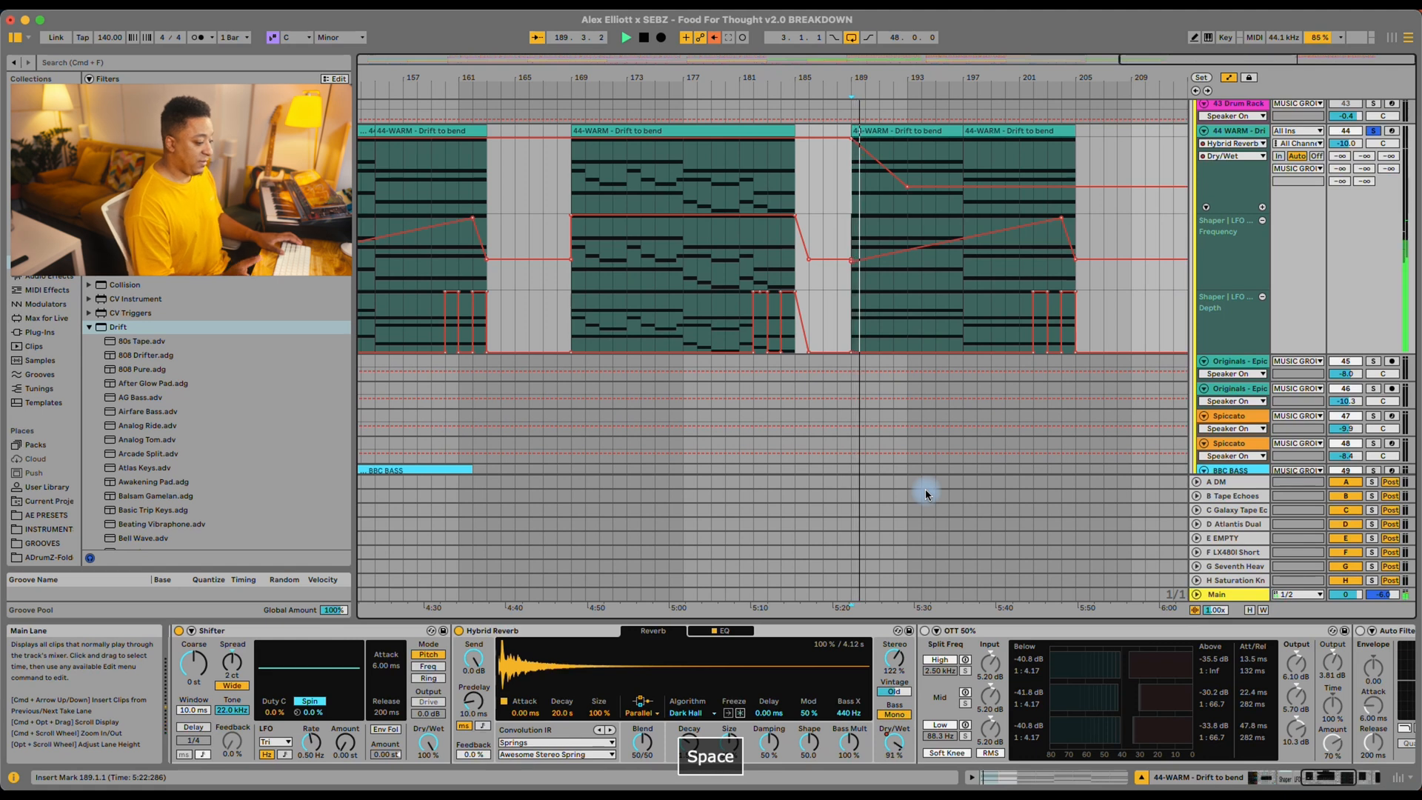
key(space)
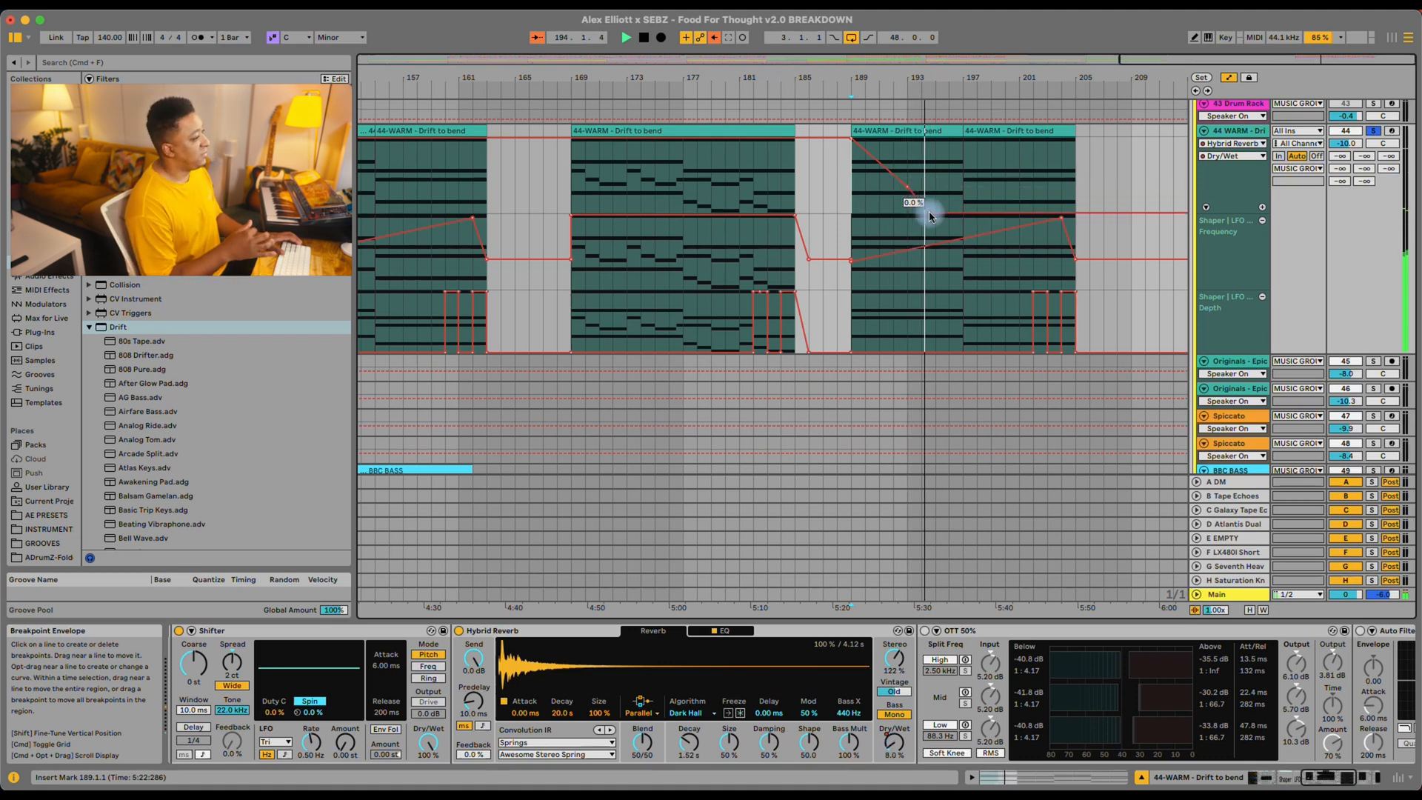
key(cmd+z)
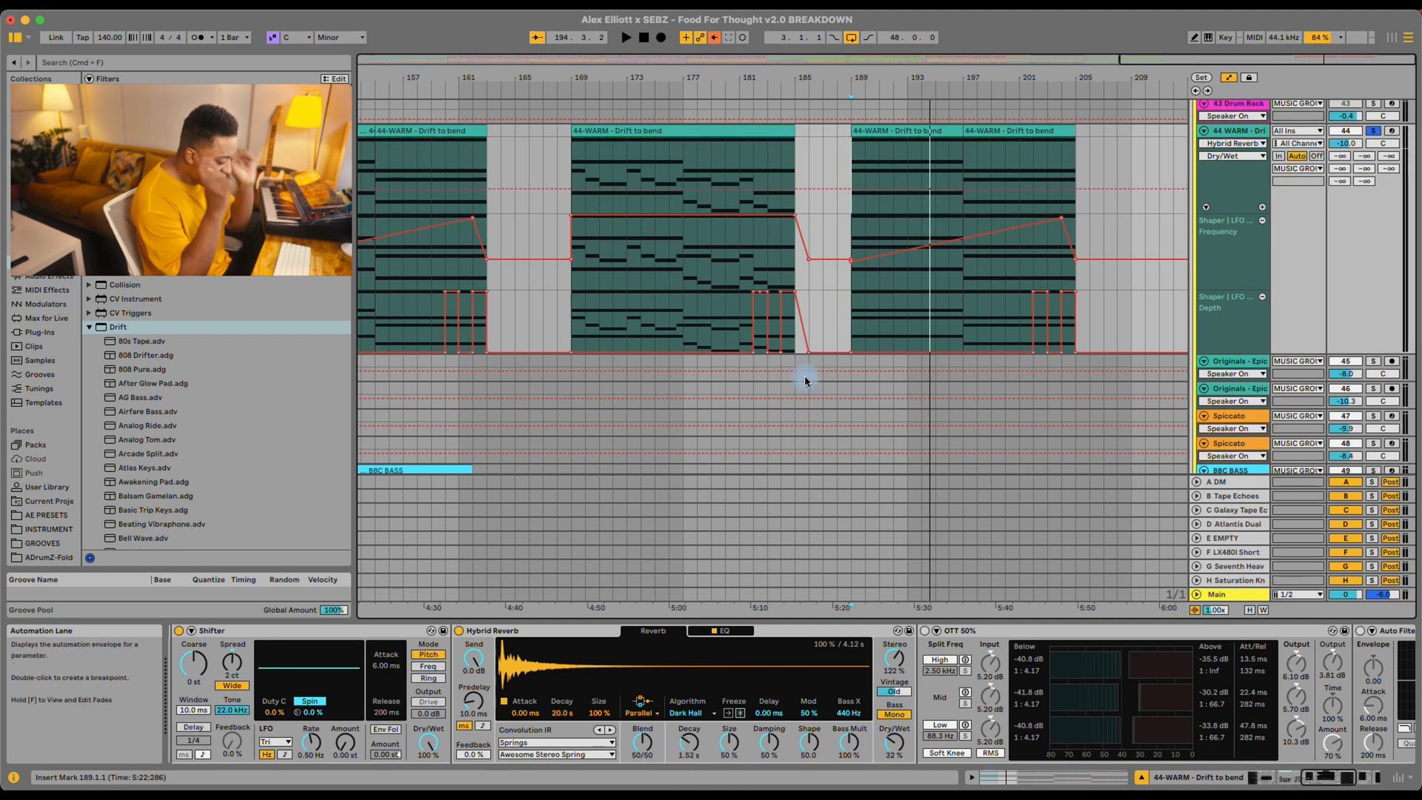
mouse_move(836, 531)
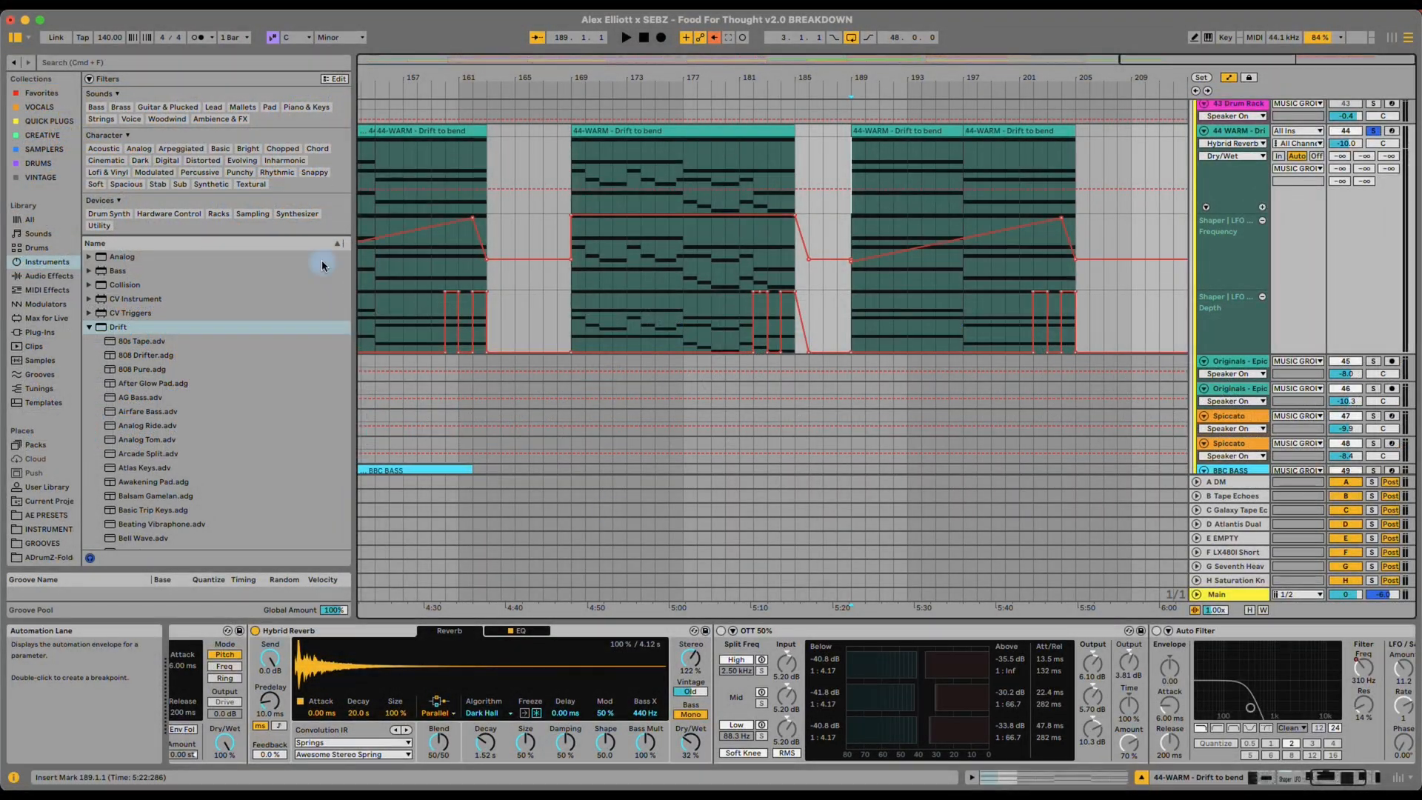
click(30, 219)
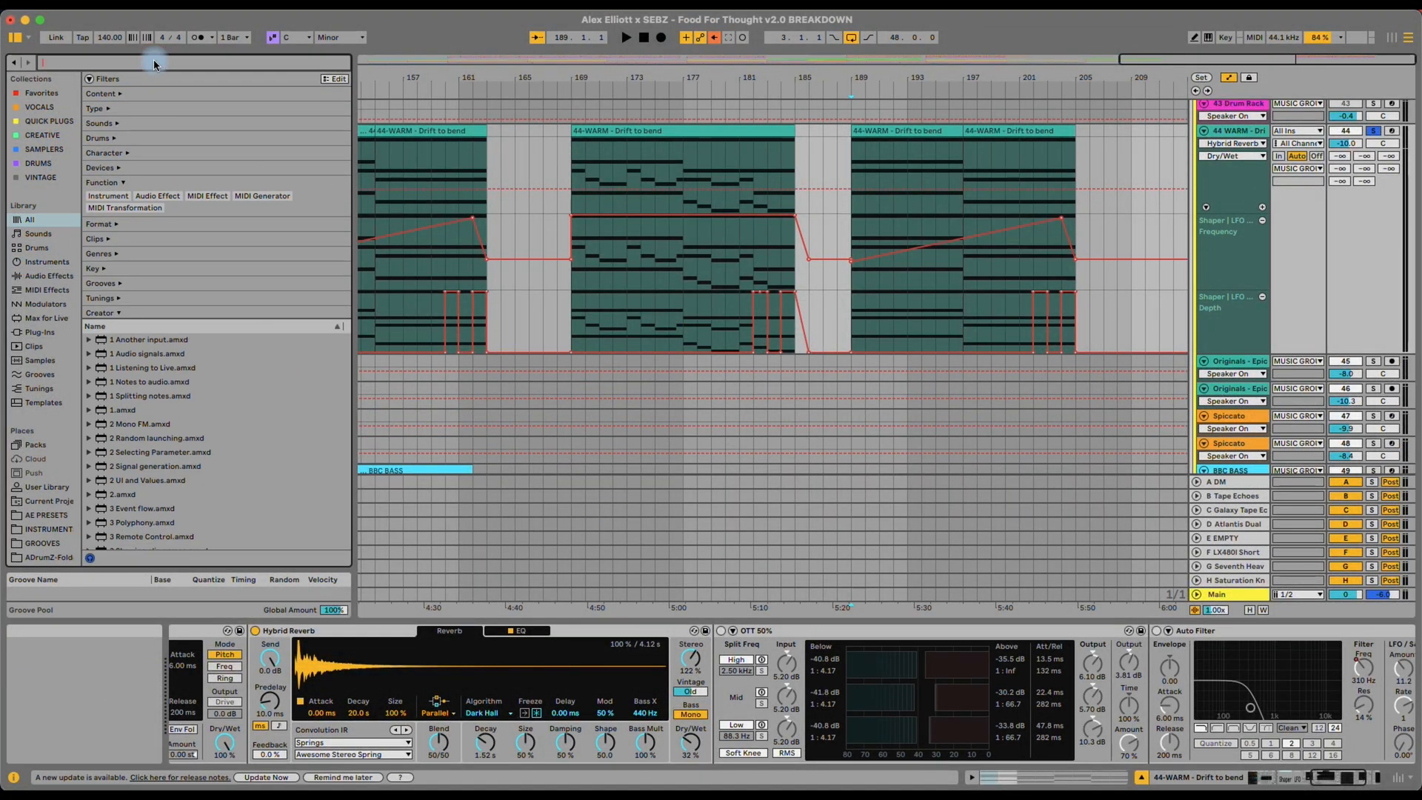
Search the full library for 'ott' to find the OTT preset.
text(ott)
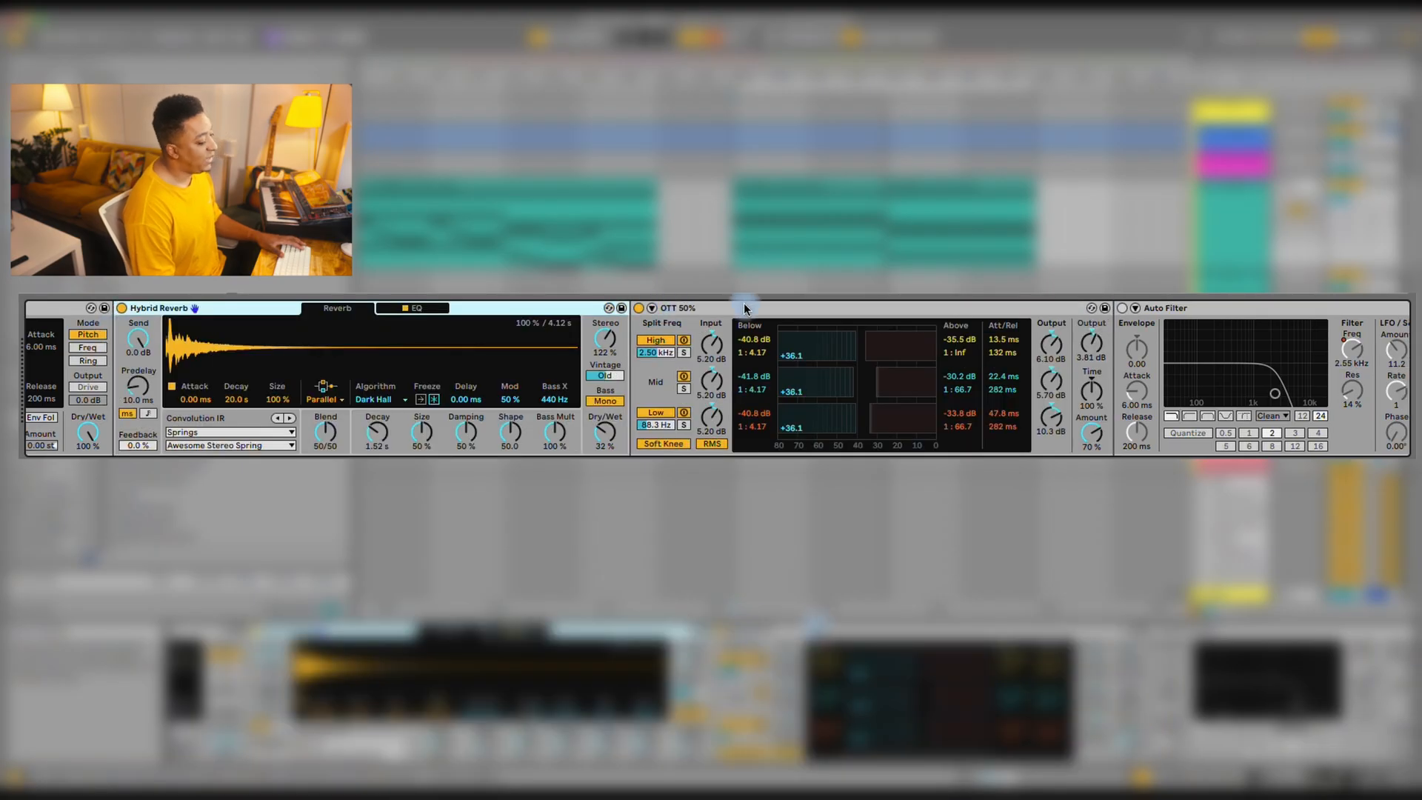
key(space)
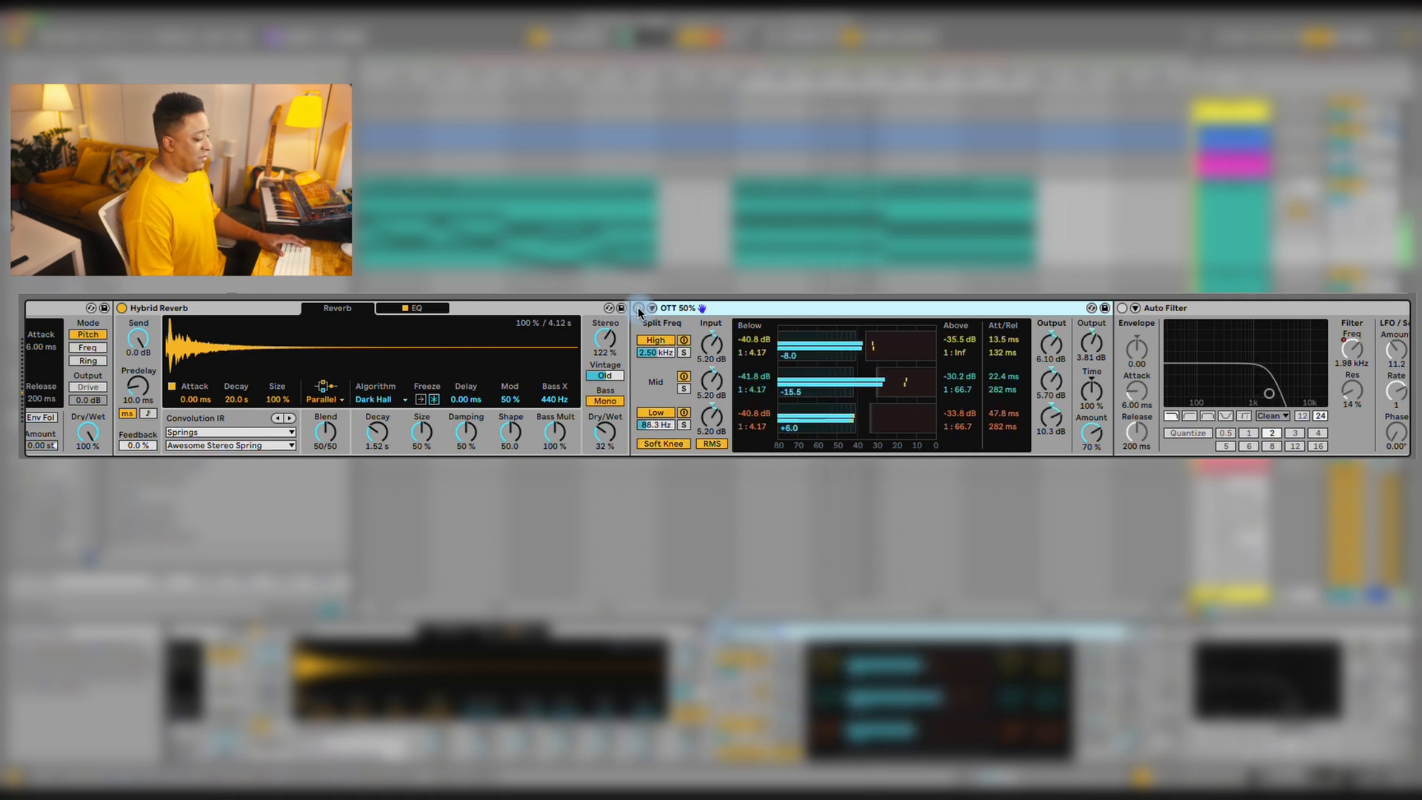
key(space)
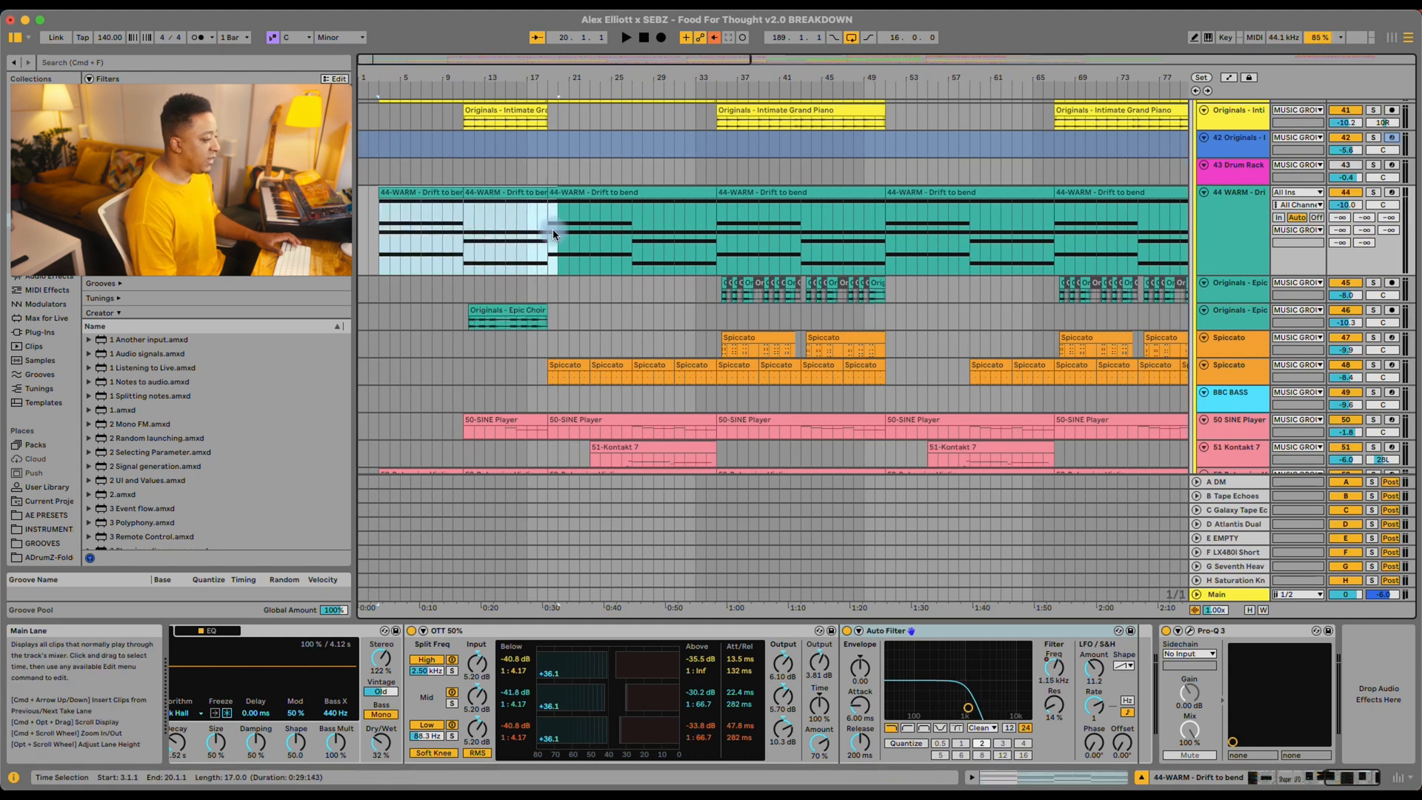
Play the song from near bar 3 and stop it again.
click(378, 236)
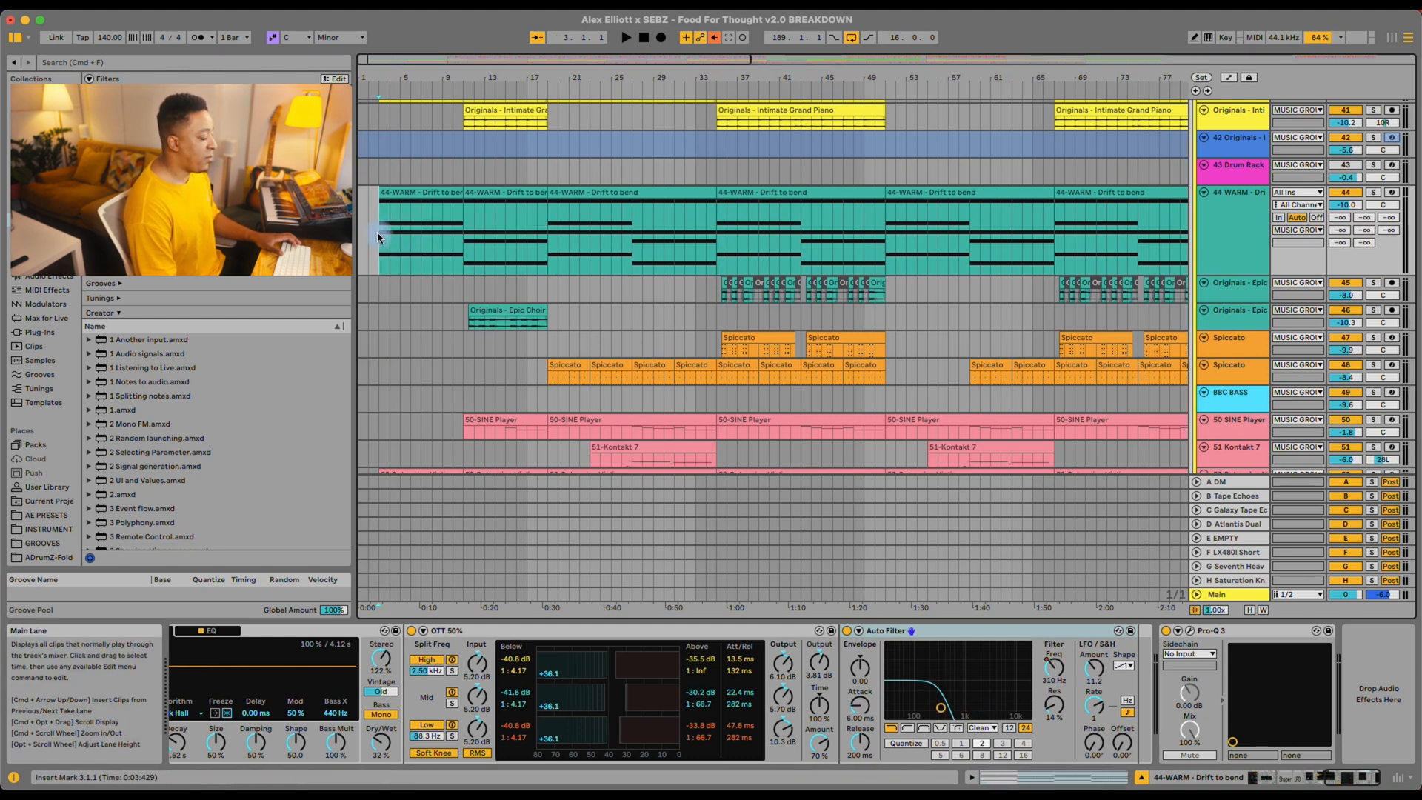
key(space)
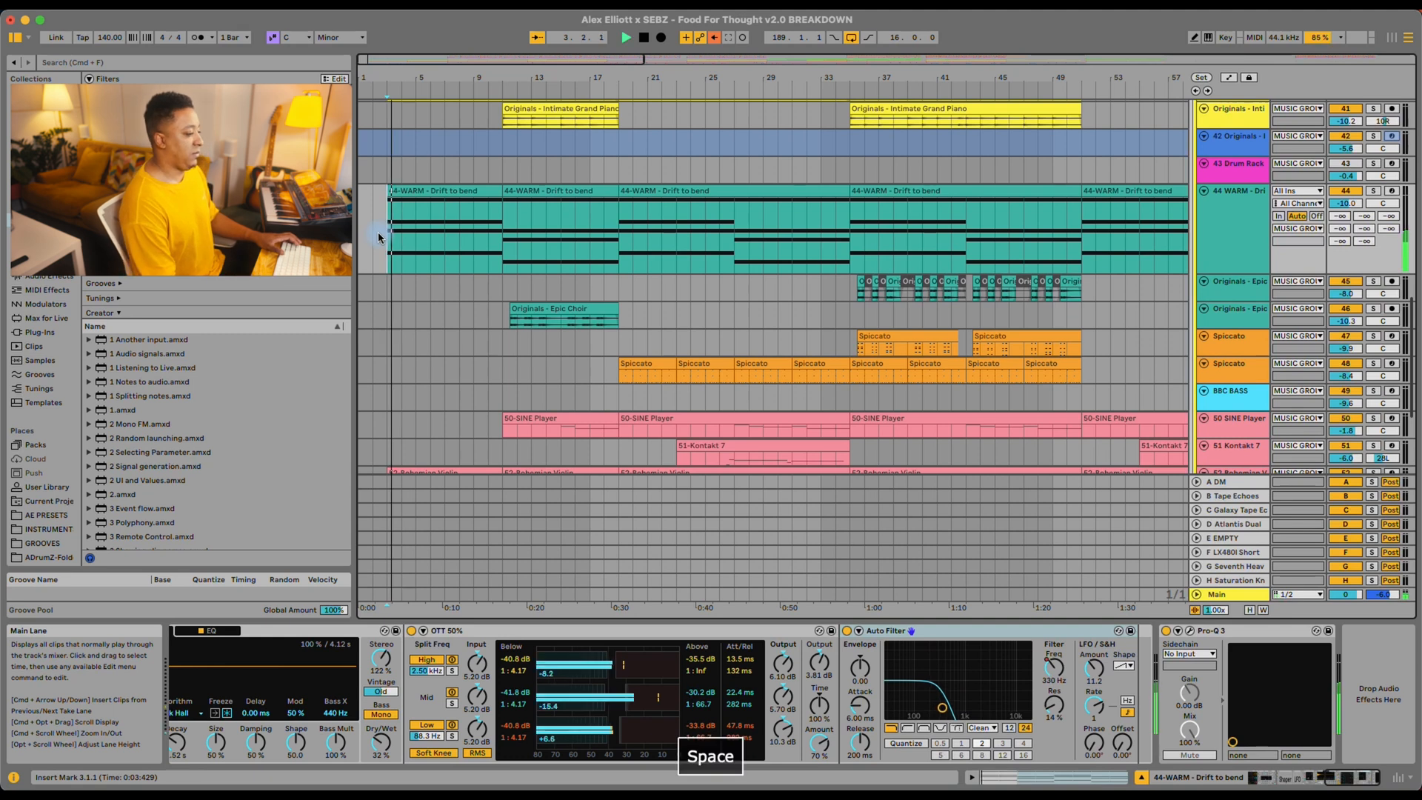
key(space)
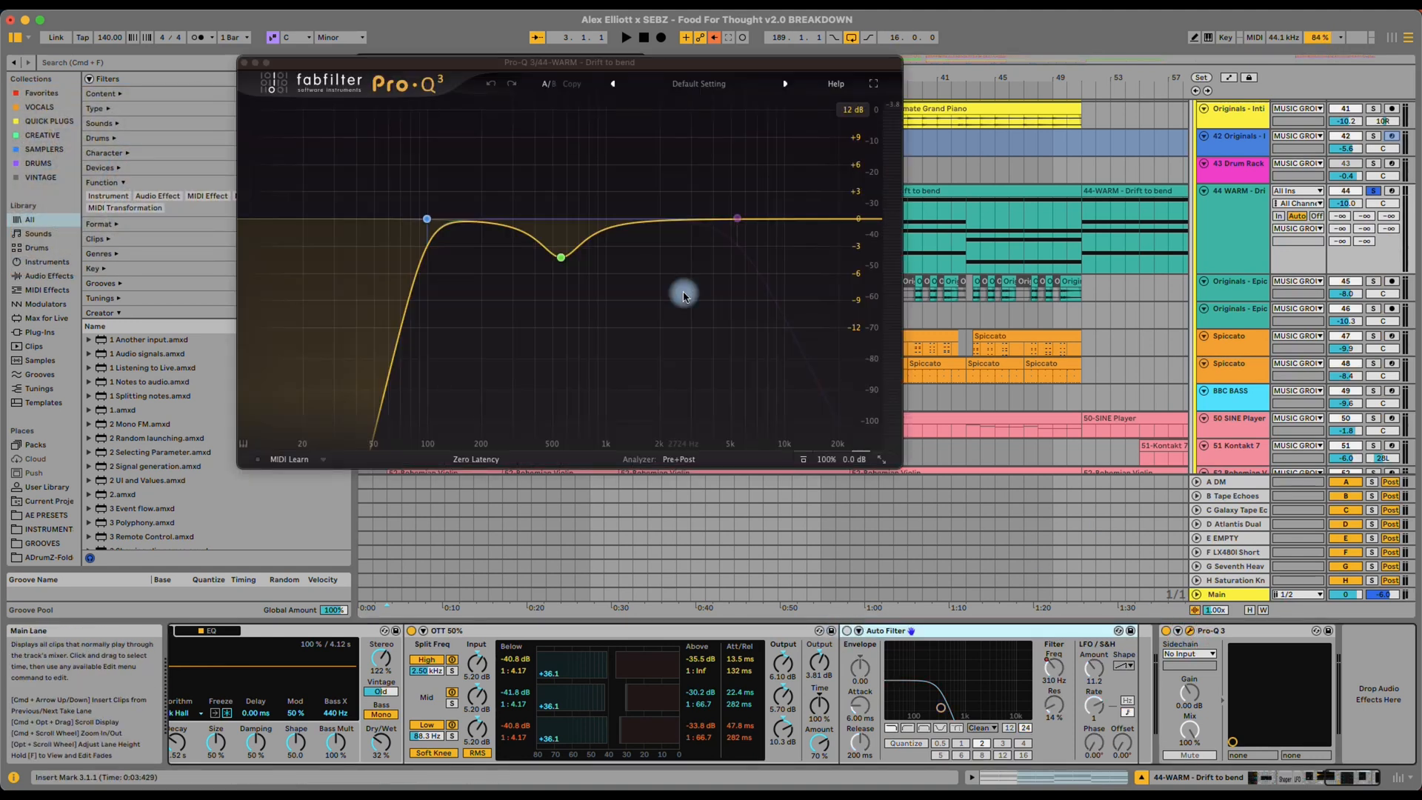
Lower the Pro-Q 3 high-cut band on the pad to about 440 Hz.
click(737, 218)
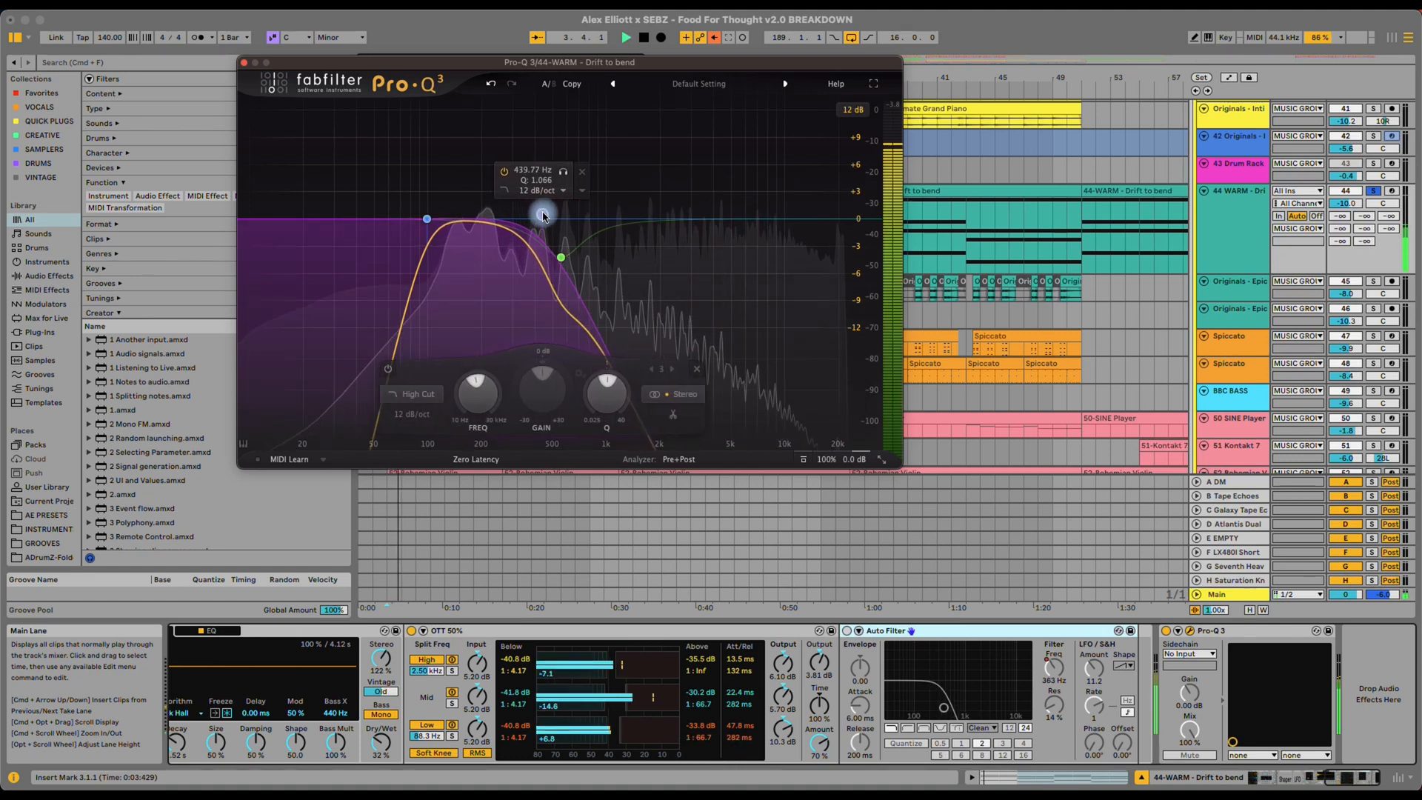
drag(543, 216, 586, 215)
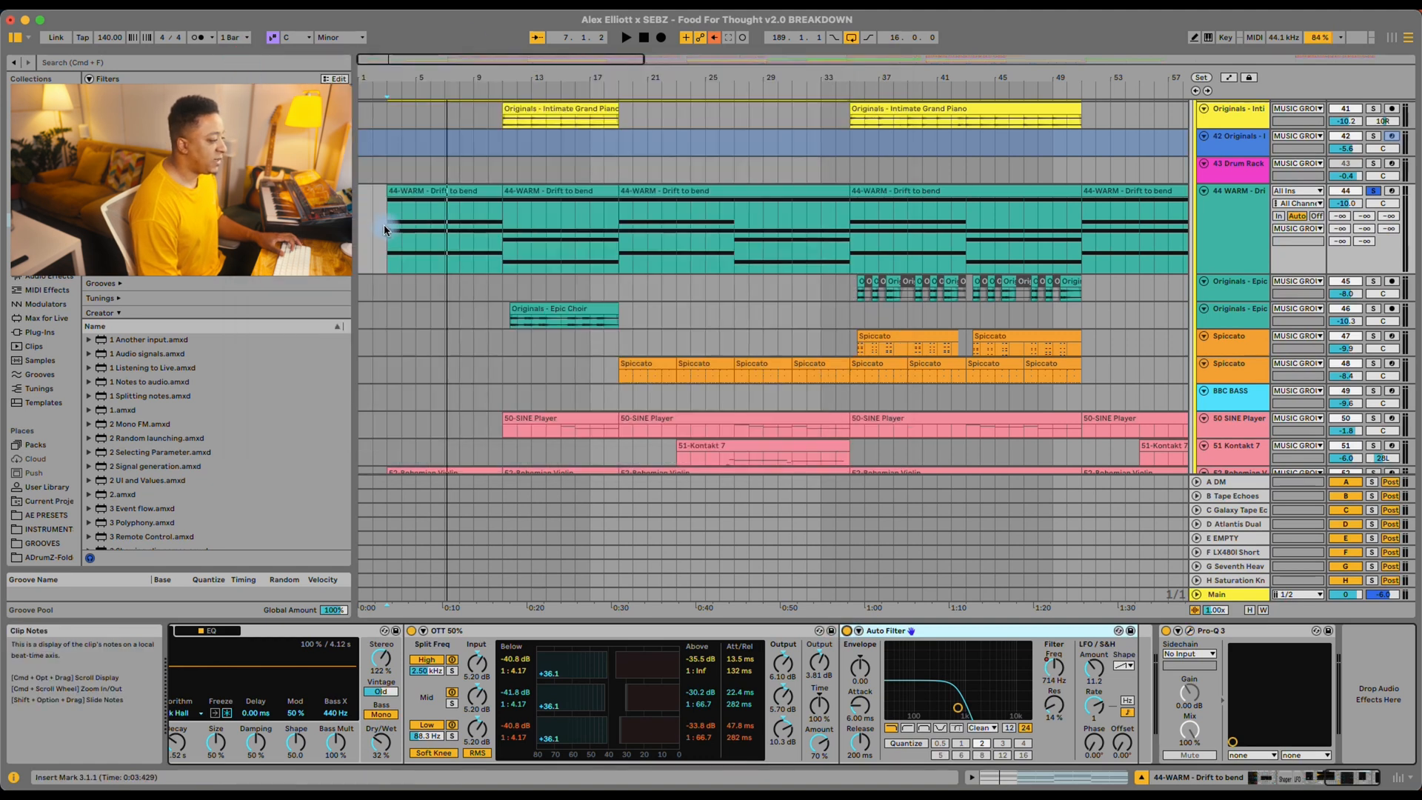
Raise the Auto Filter LFO Amount from 11.2 to about 23.8 while auditioning the pad's filter sweep.
key(space)
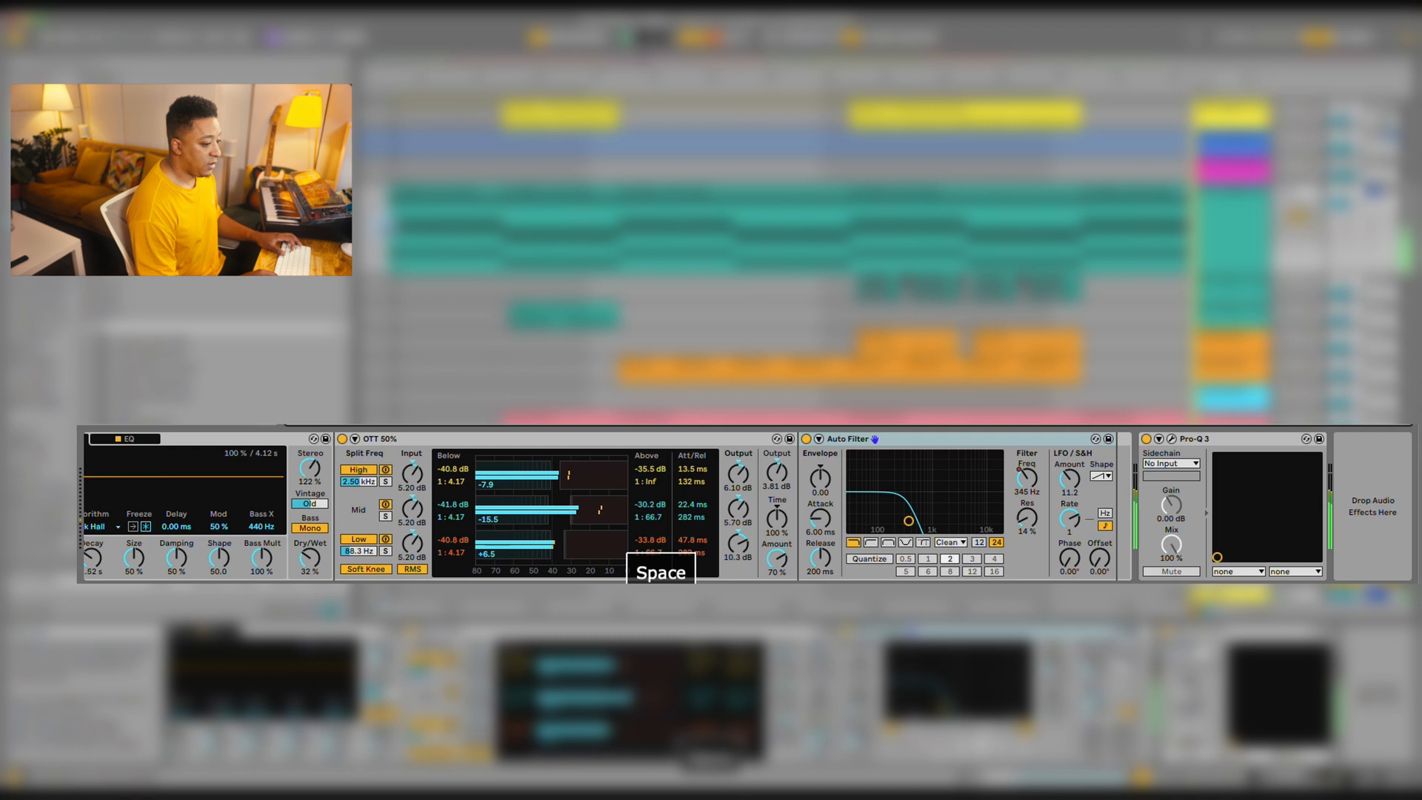
key(space)
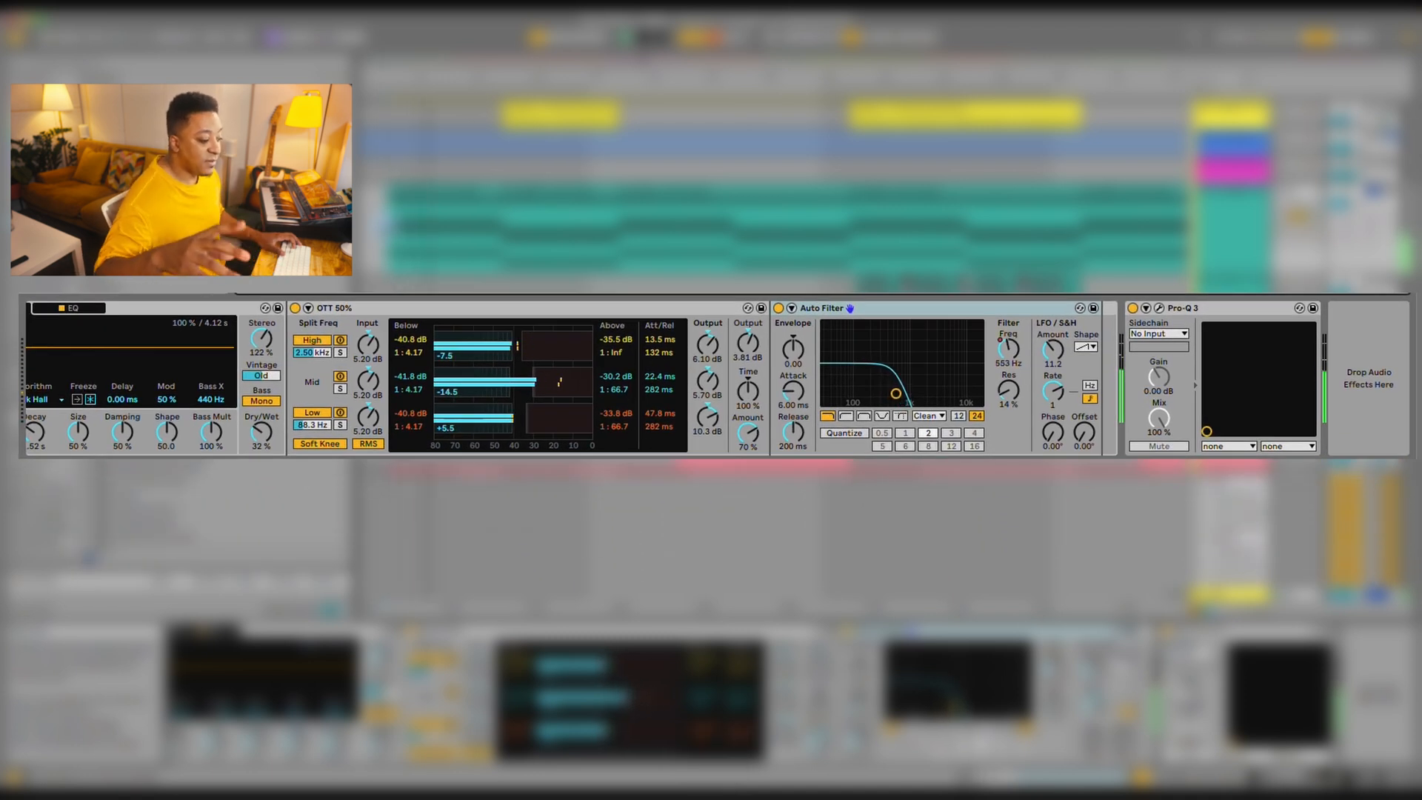
key(space)
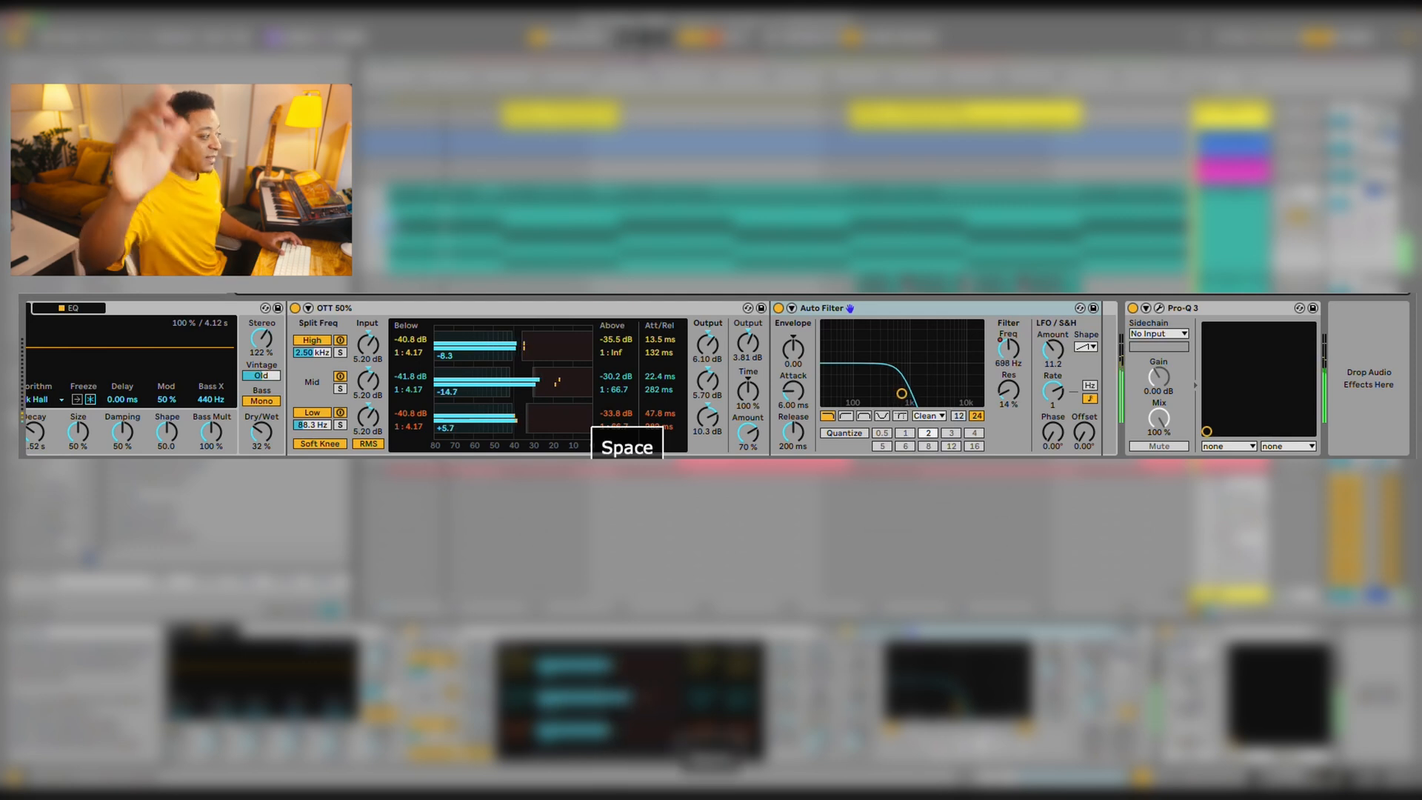
key(space)
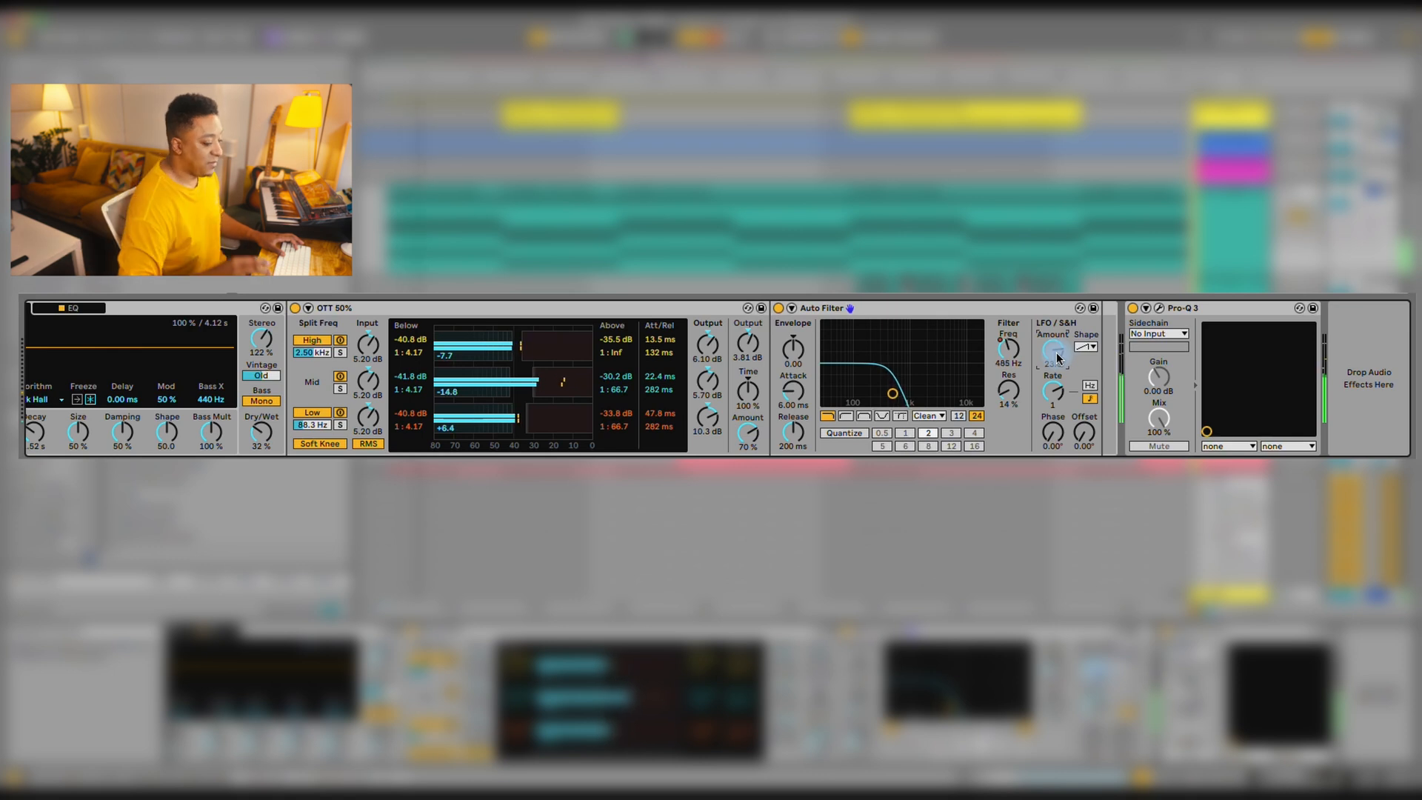
key(space)
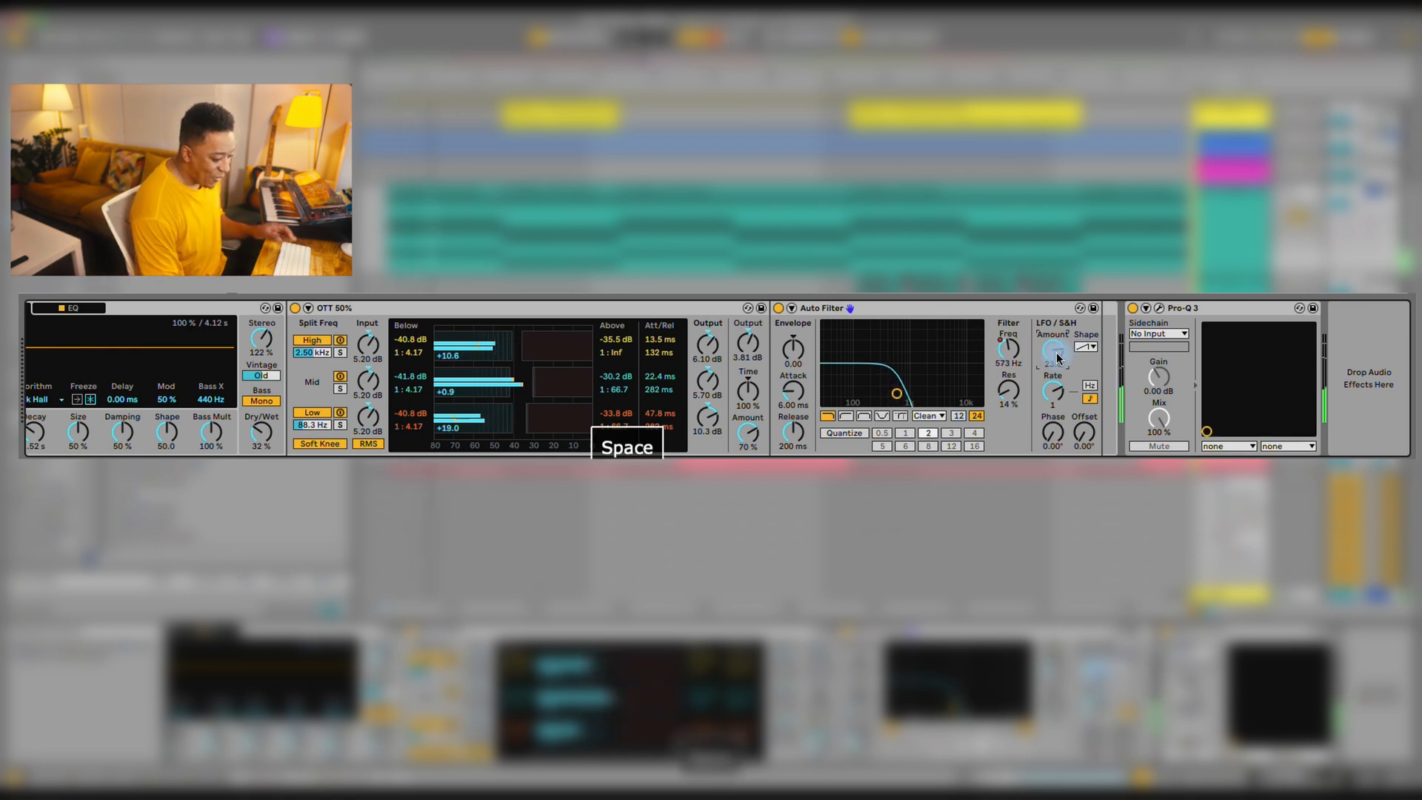
key(space)
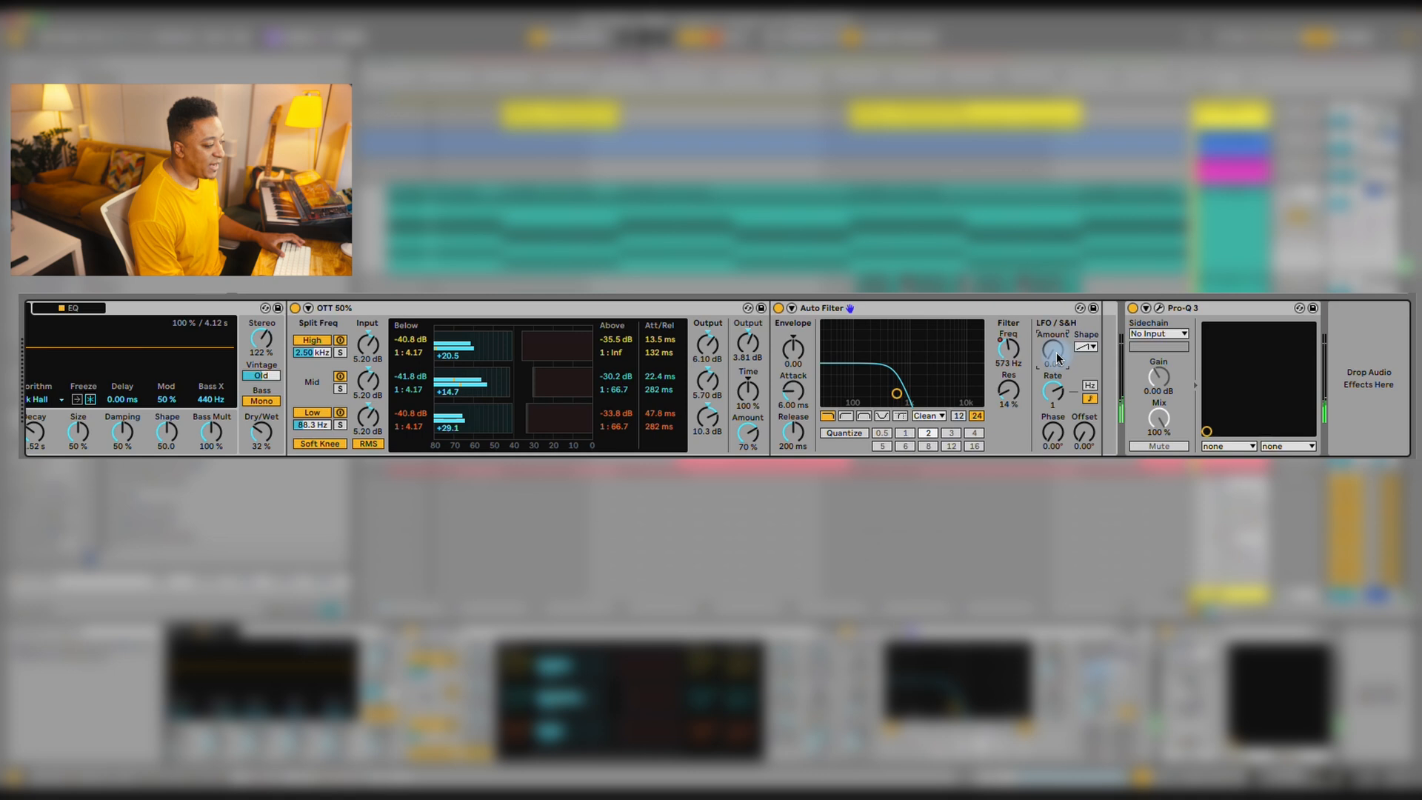
key(space)
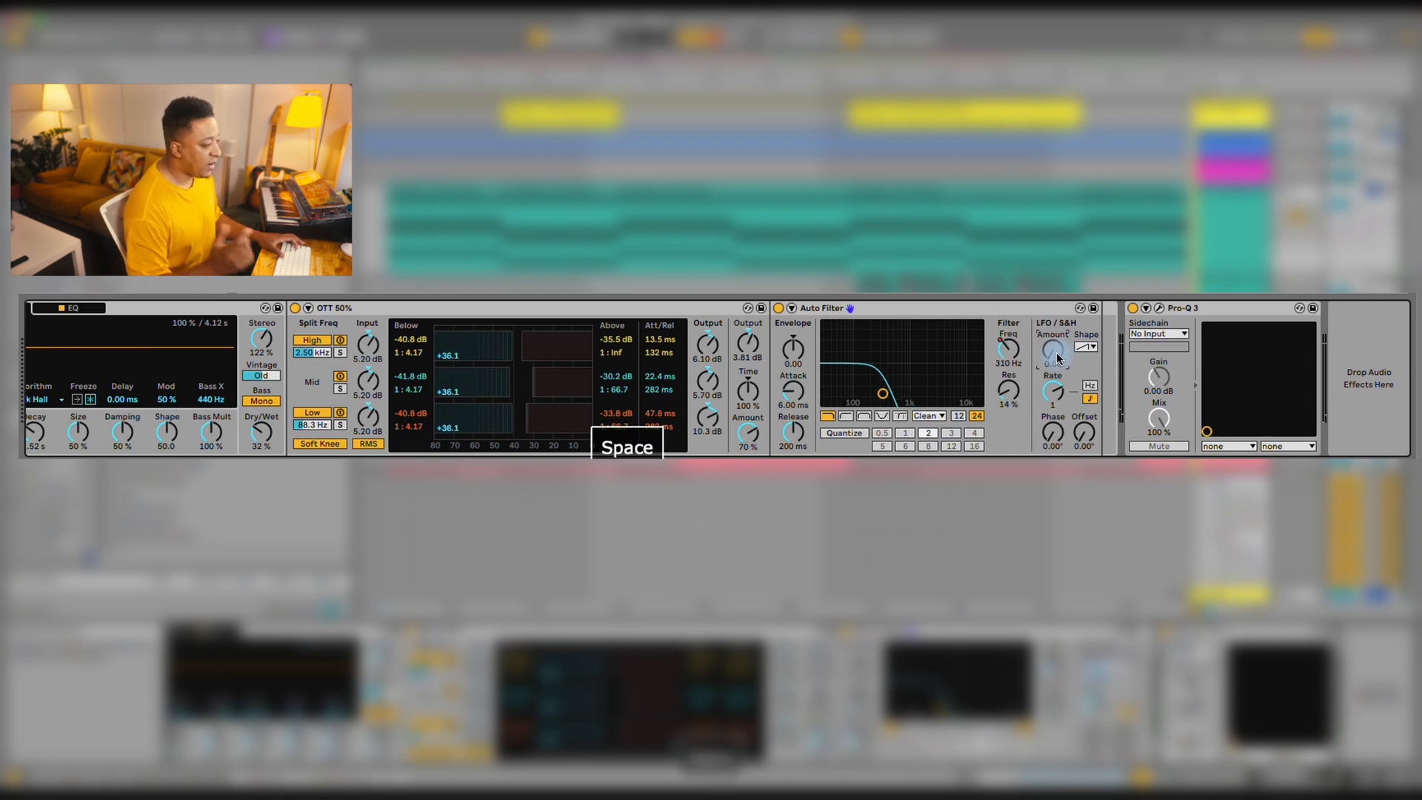
key(space)
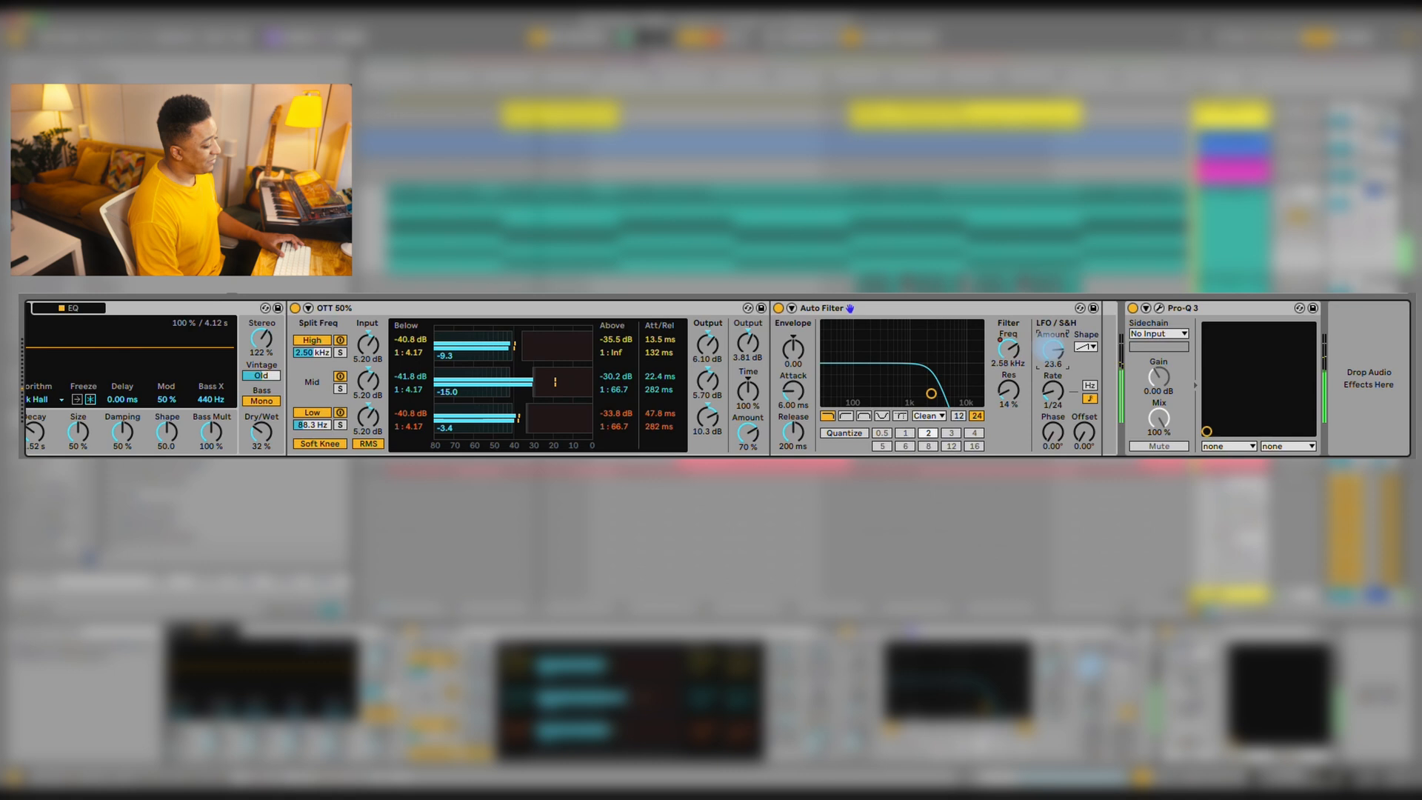
key(space)
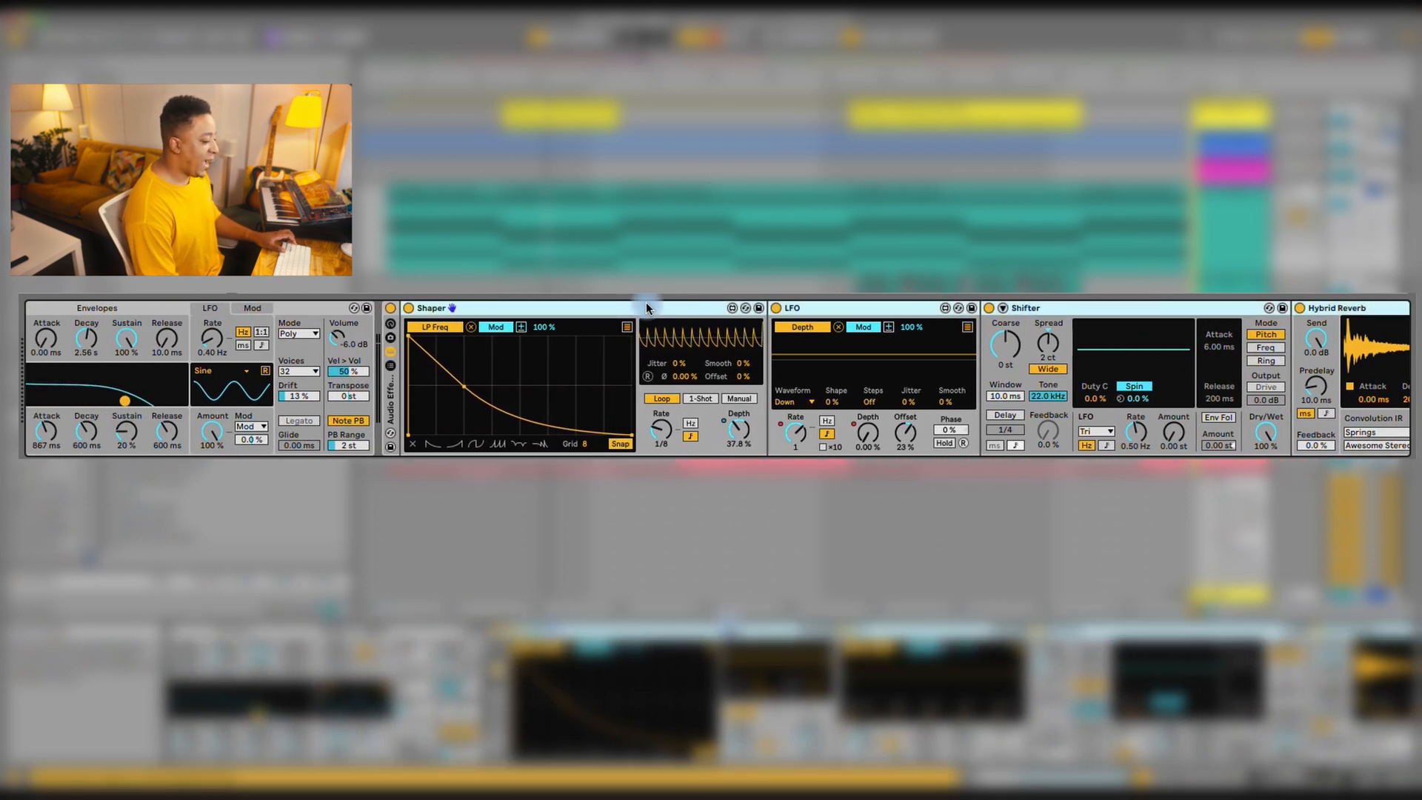
key(space)
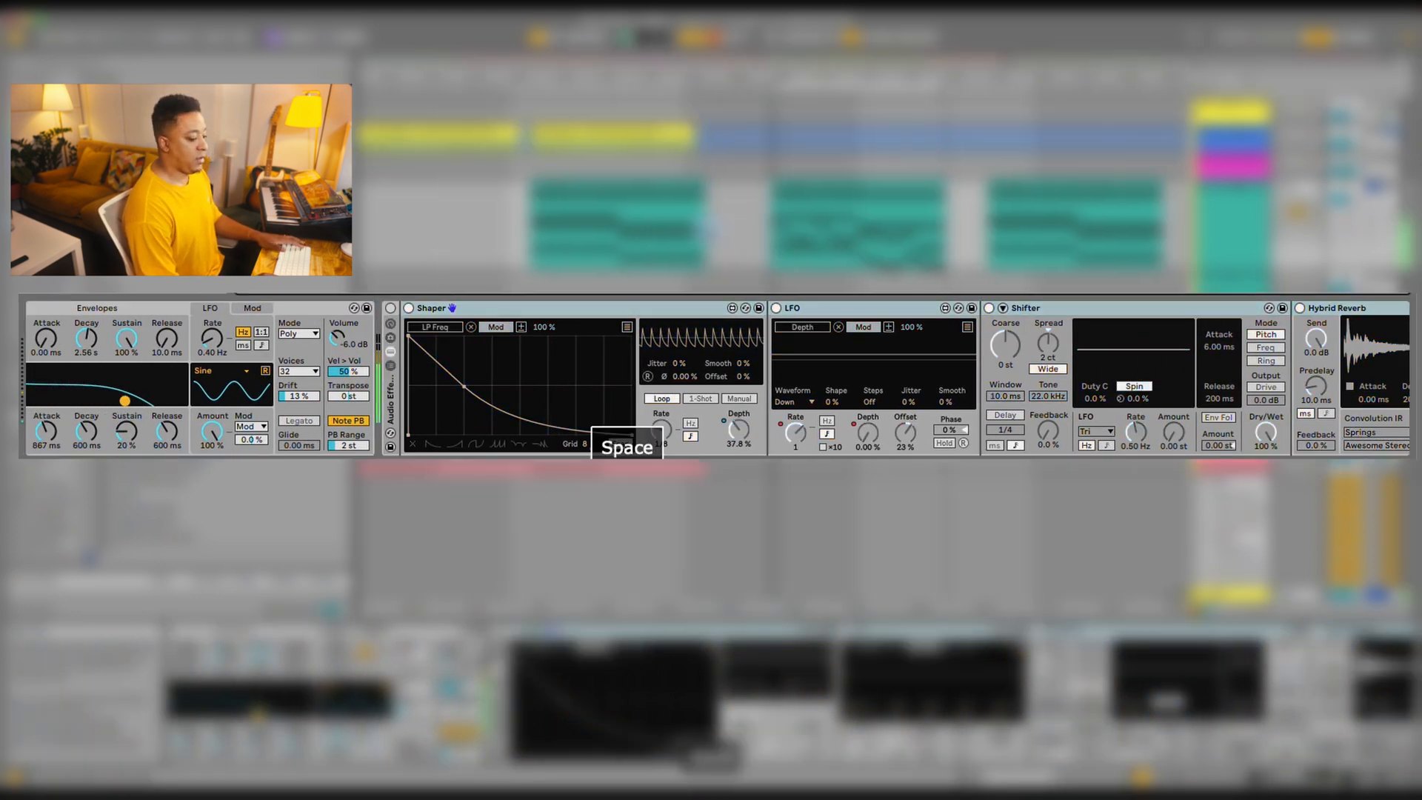